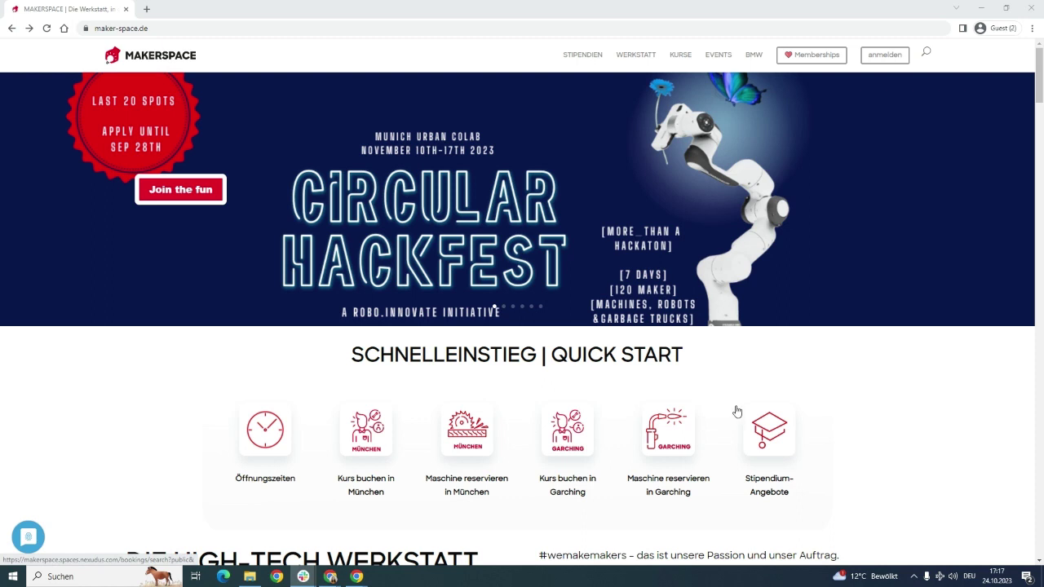
mouse_move(773, 392)
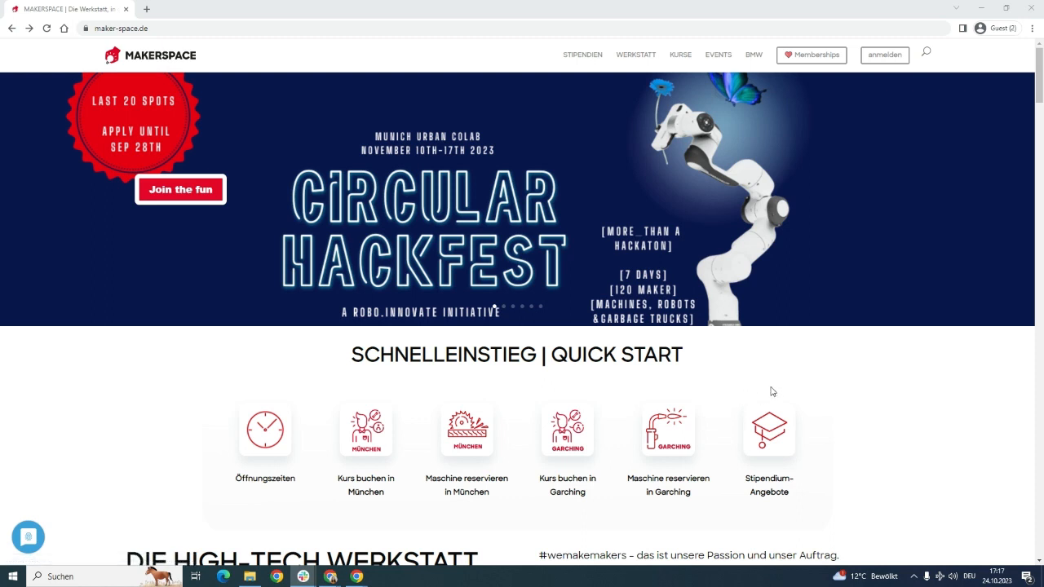
mouse_move(930, 380)
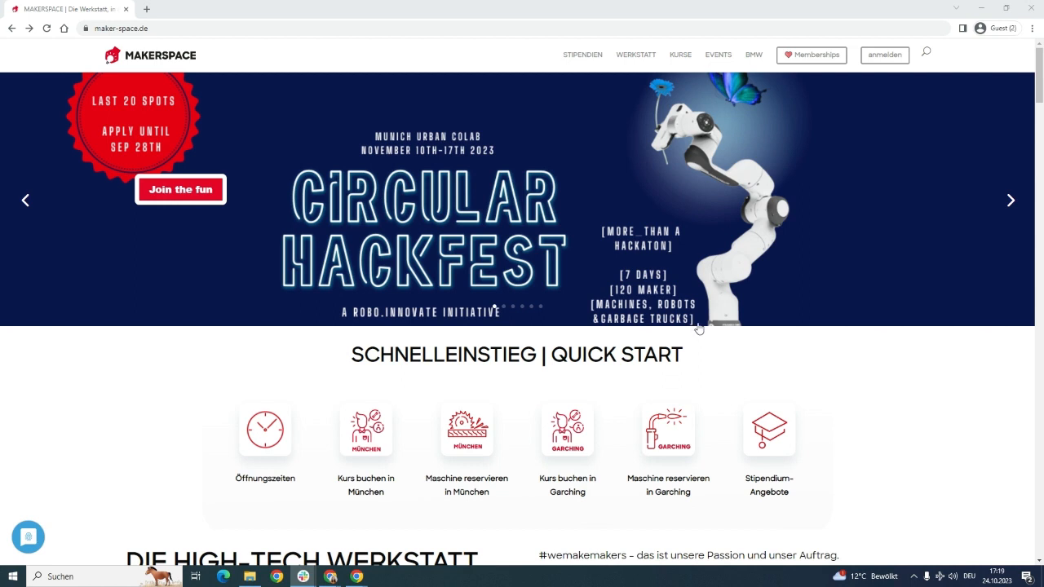
mouse_move(761, 260)
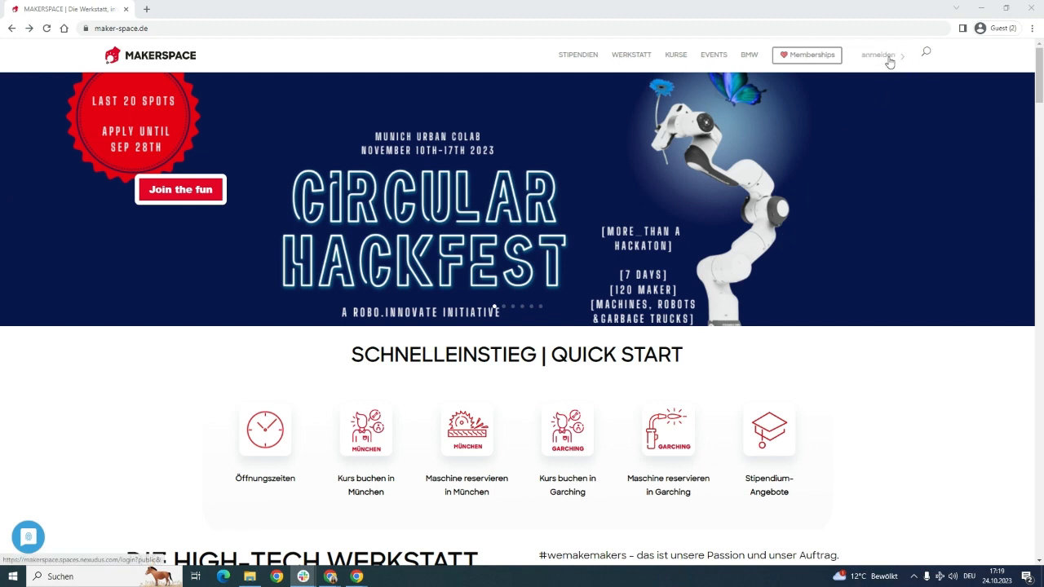
Enter the 'makerspa' email on the sign-in page and request a password reset email.
click(878, 55)
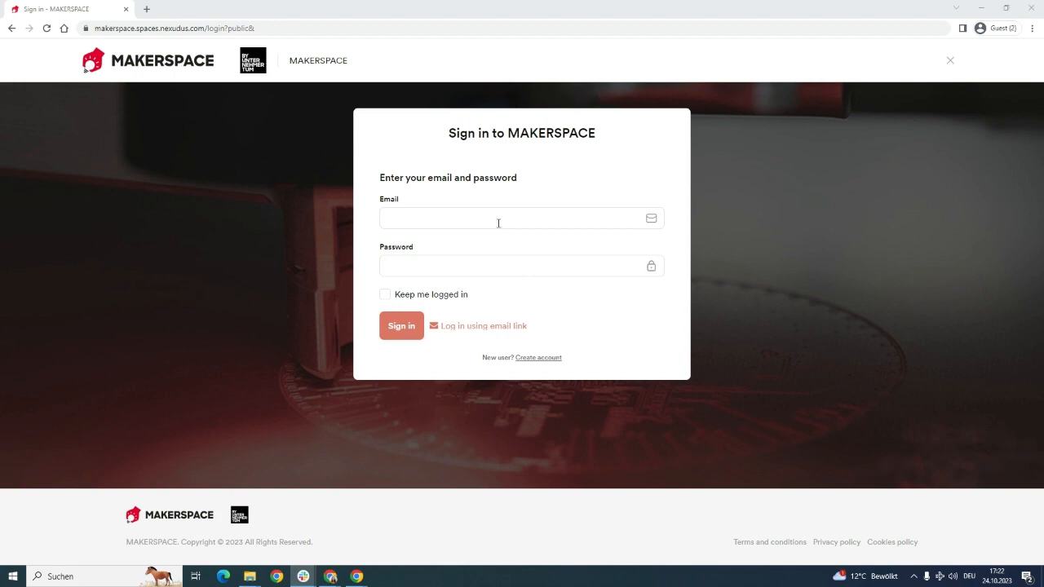
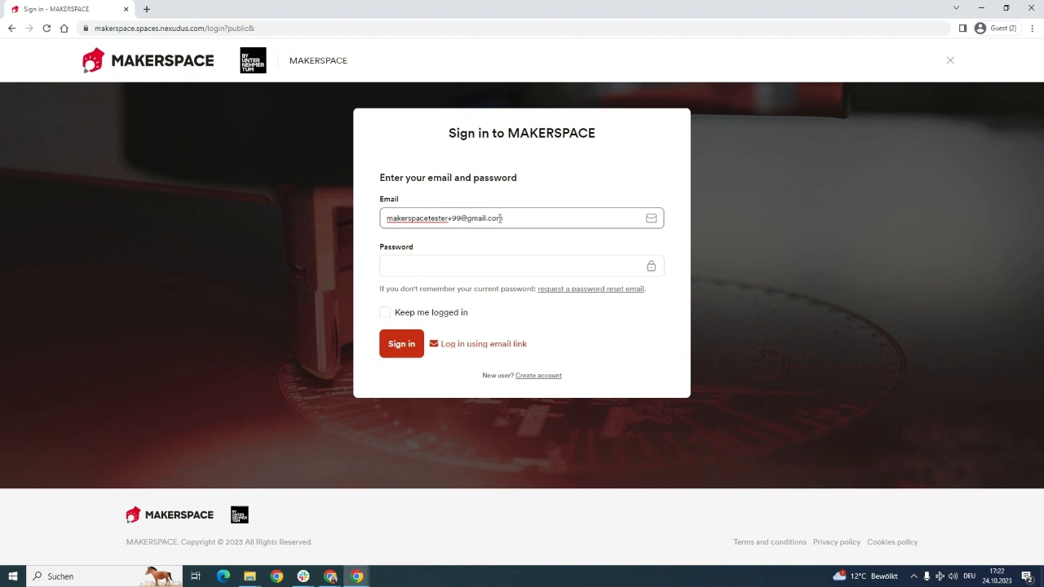
click(522, 265)
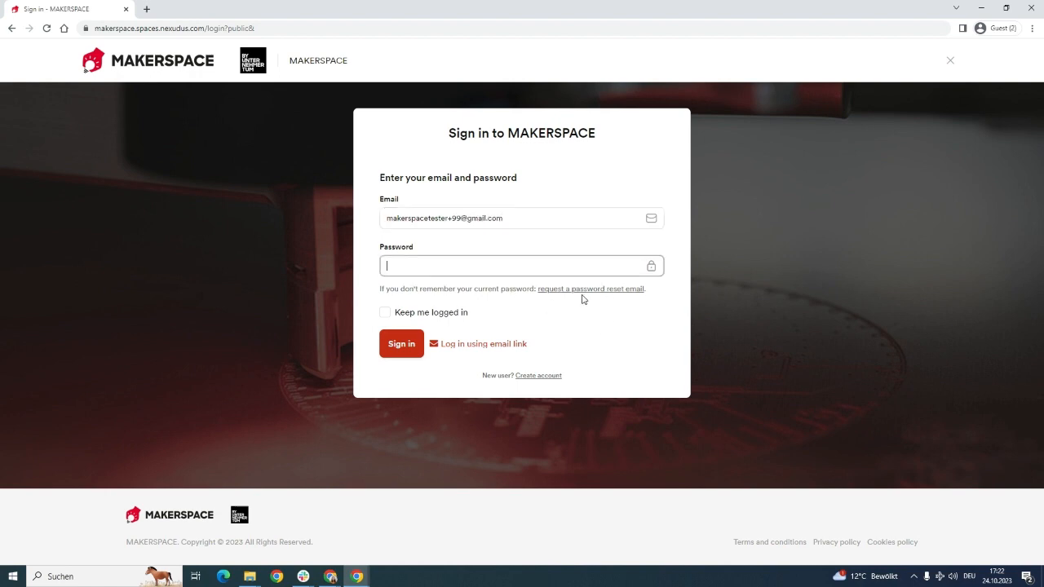
mouse_move(590, 288)
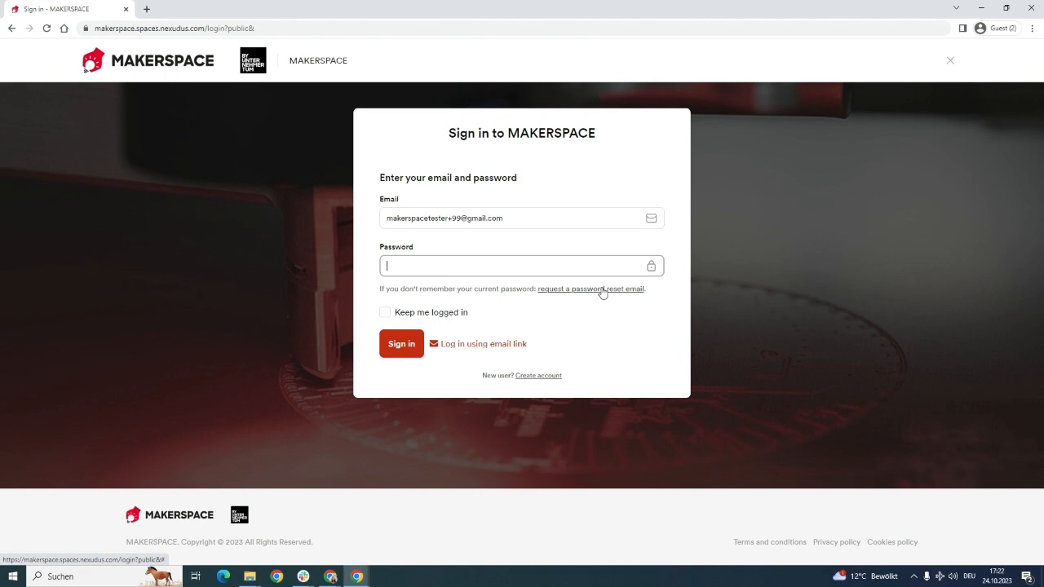
click(591, 289)
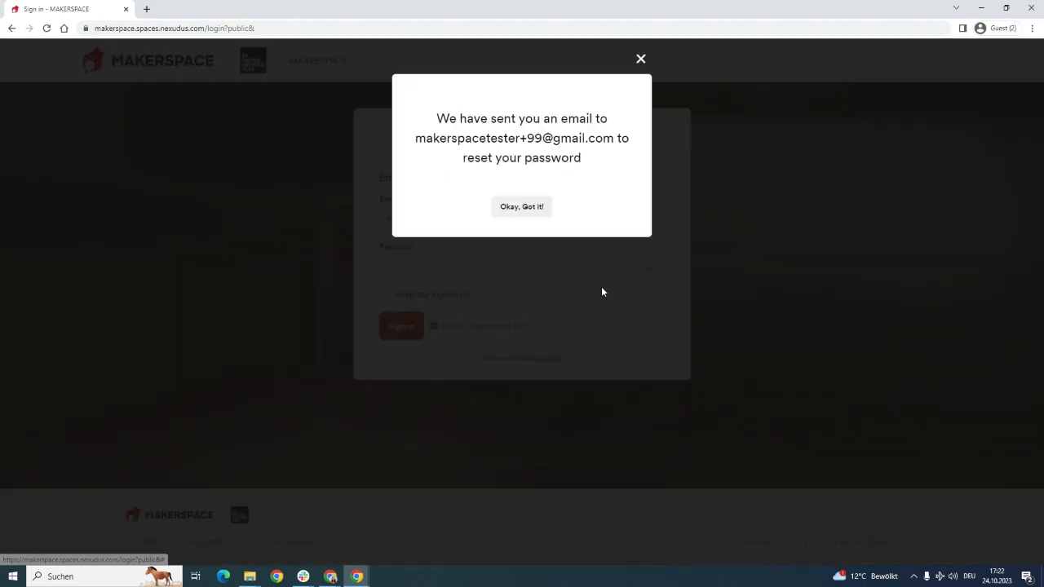
click(522, 205)
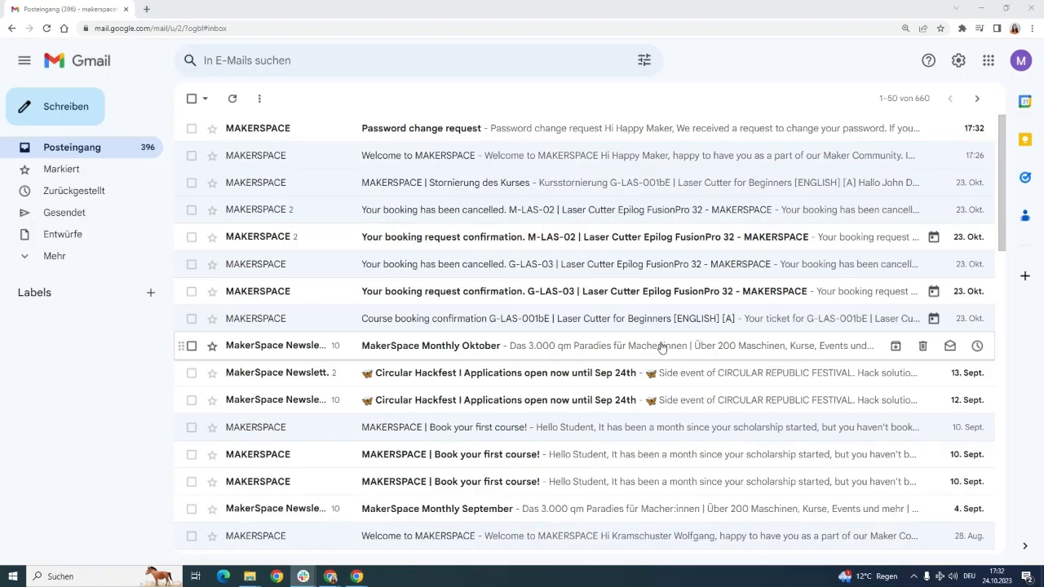
Read the 'Password change request' email in the Gmail inbox.
click(421, 128)
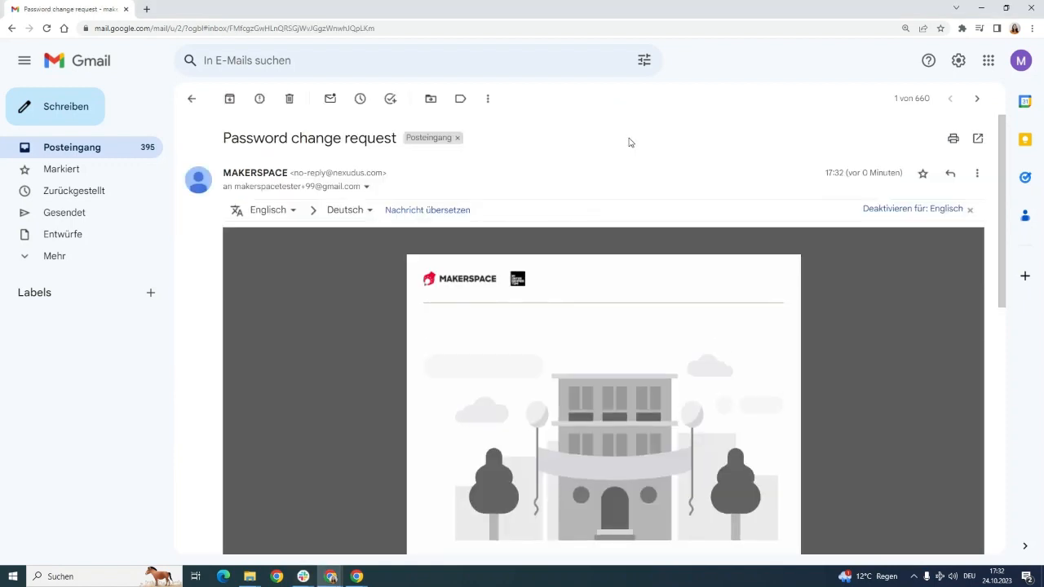
scroll(down, 3)
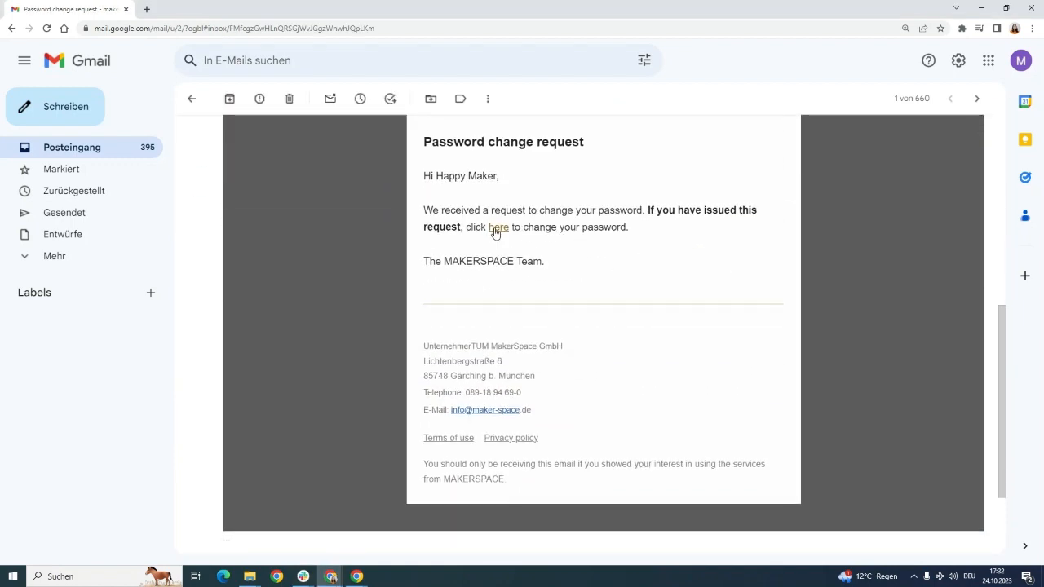
Follow the reset link, check the new password with 'Passwort anzeigen' and submit 'Passwort zurücksetzen'.
click(499, 227)
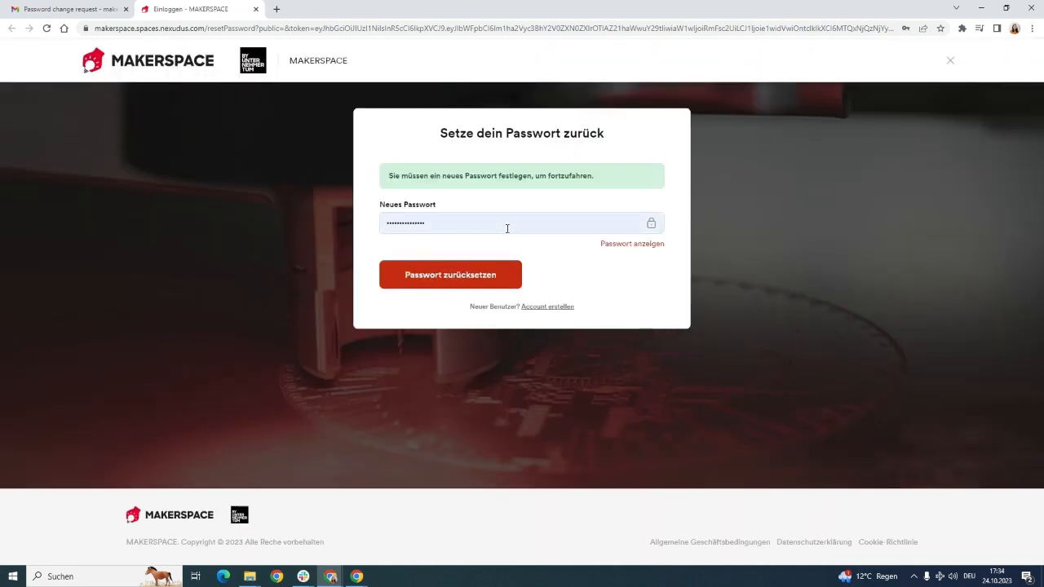
mouse_move(501, 229)
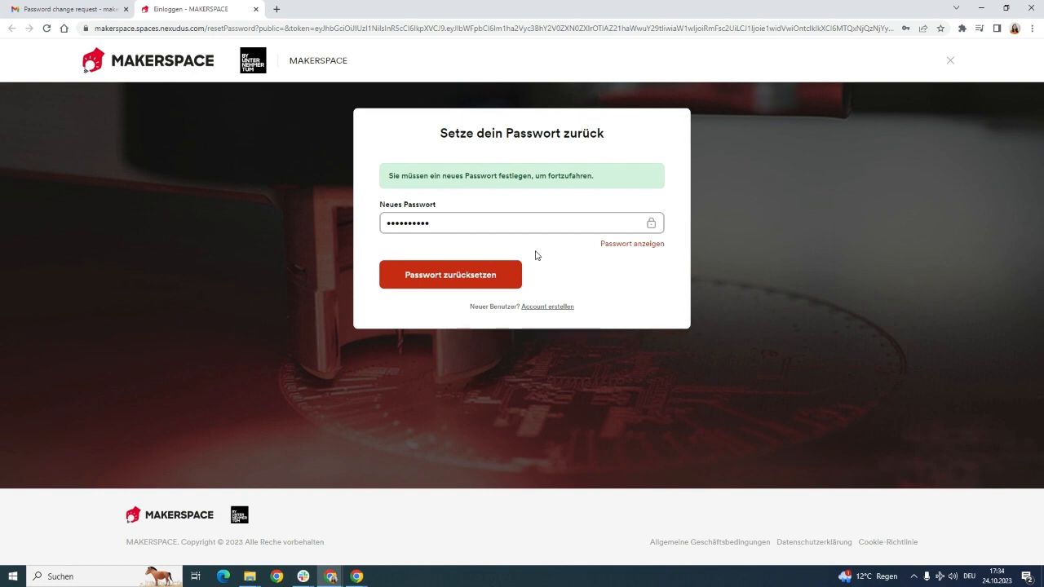
mouse_move(590, 243)
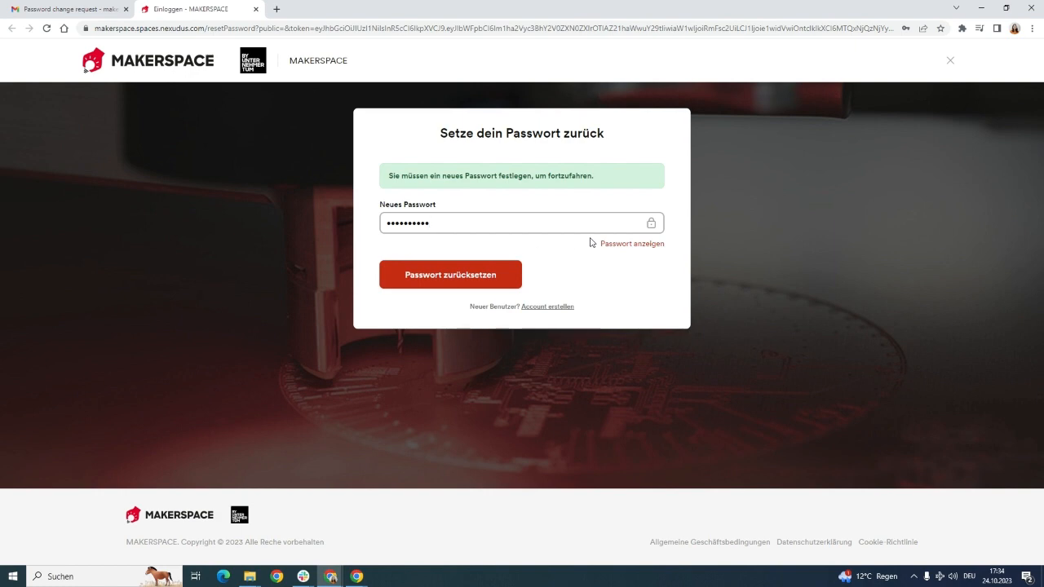
click(631, 243)
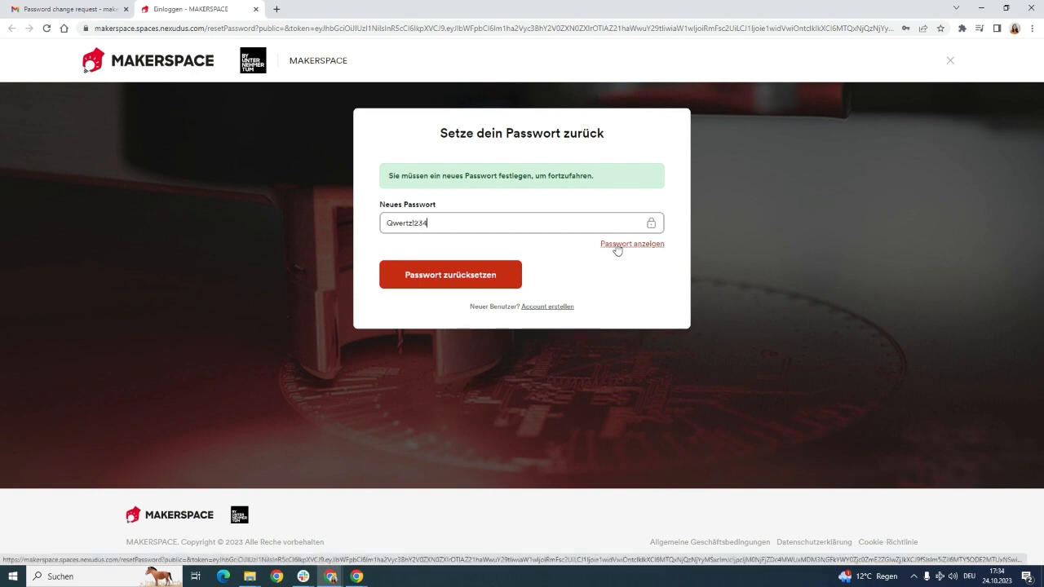
click(633, 244)
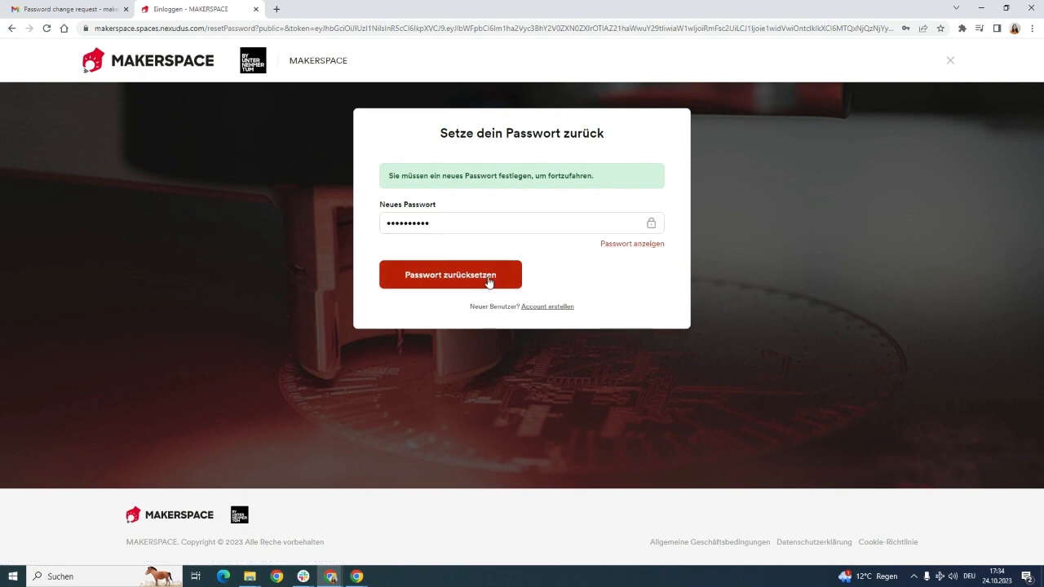
click(450, 275)
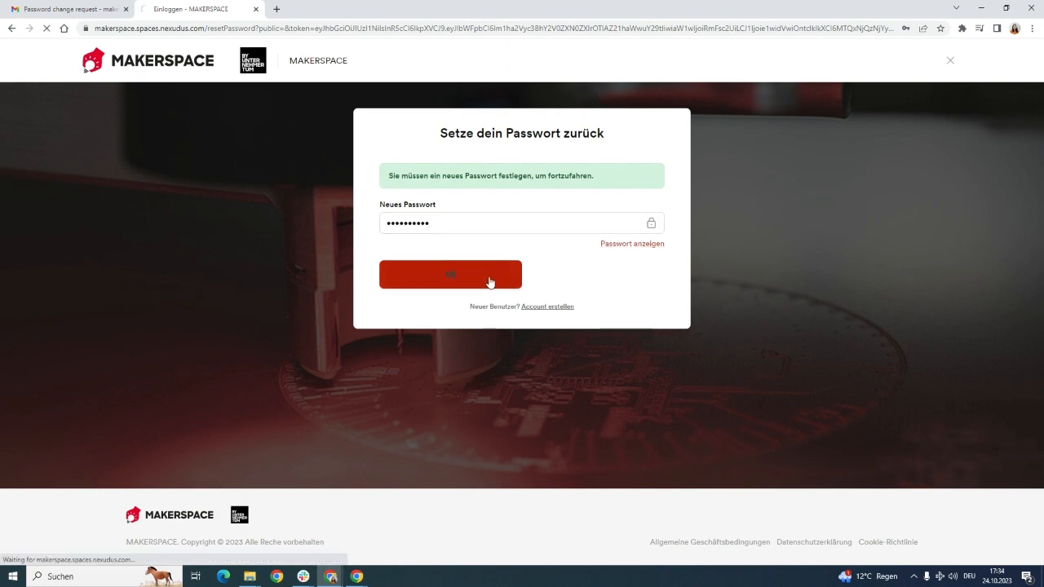
click(450, 274)
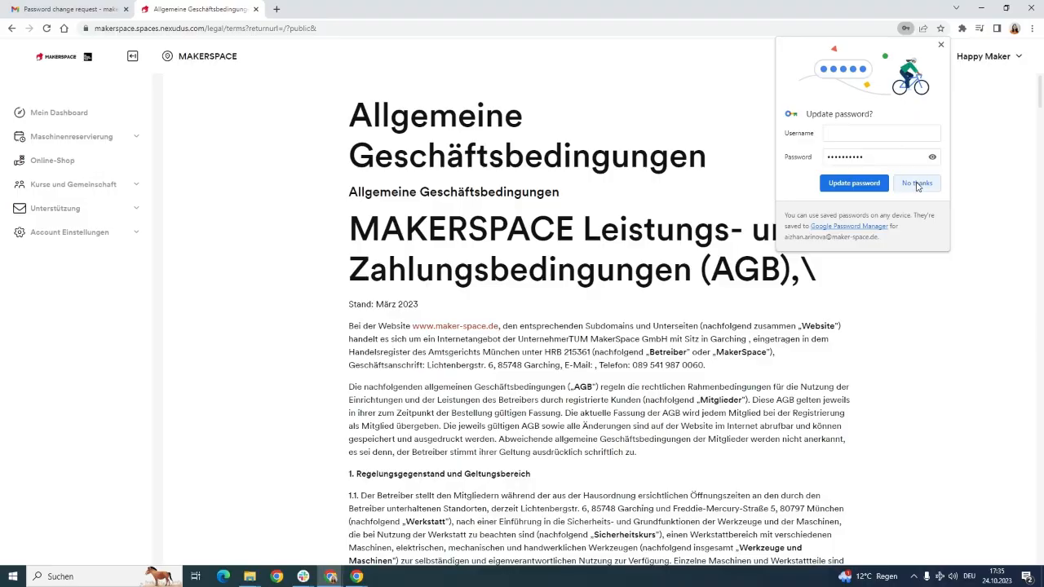
Decline Chrome's Update password prompt and read down the Allgemeine Geschäftsbedingungen page.
click(917, 183)
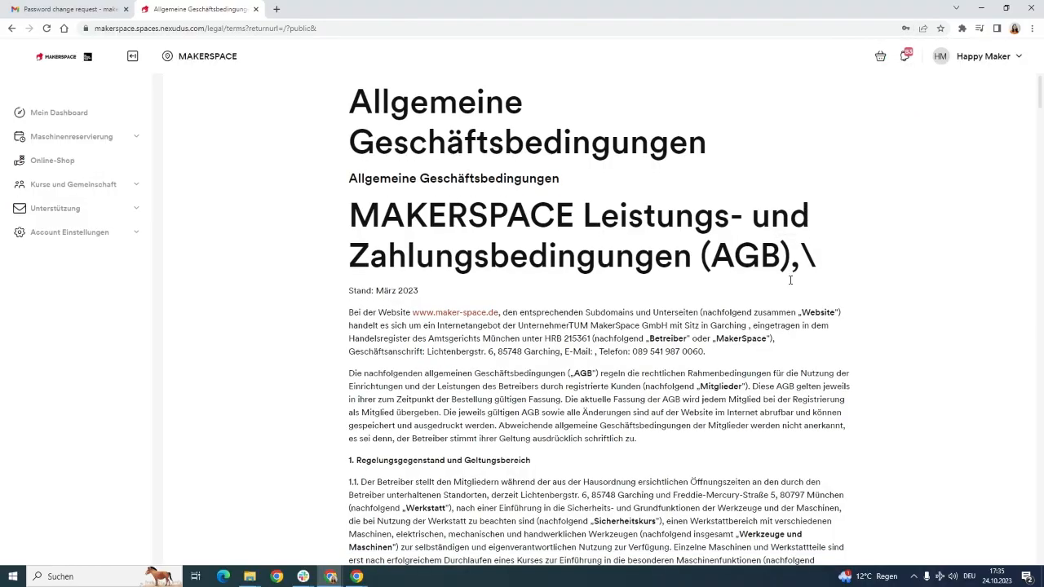
scroll(down, 3)
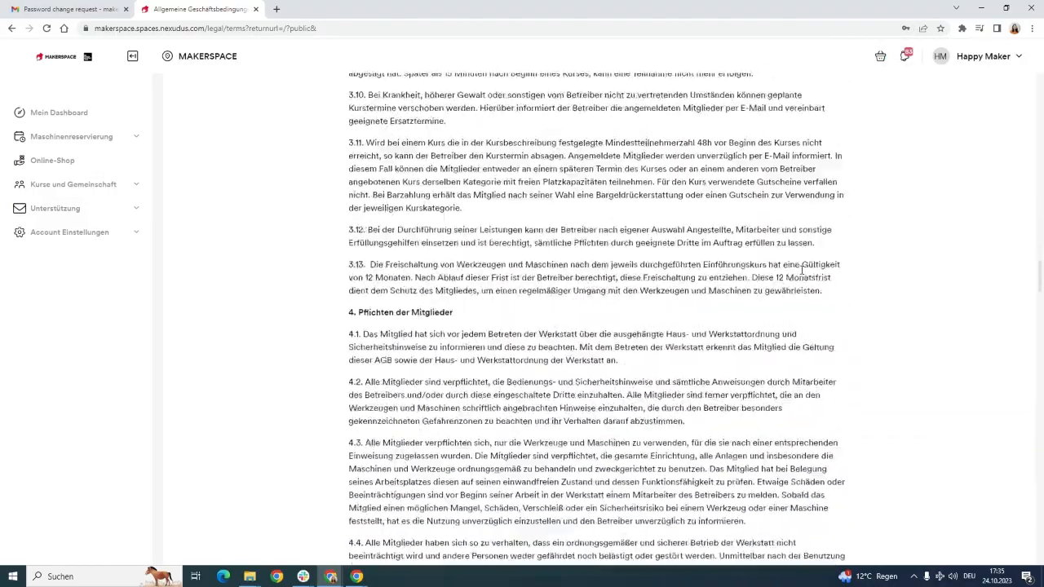
scroll(down, 3)
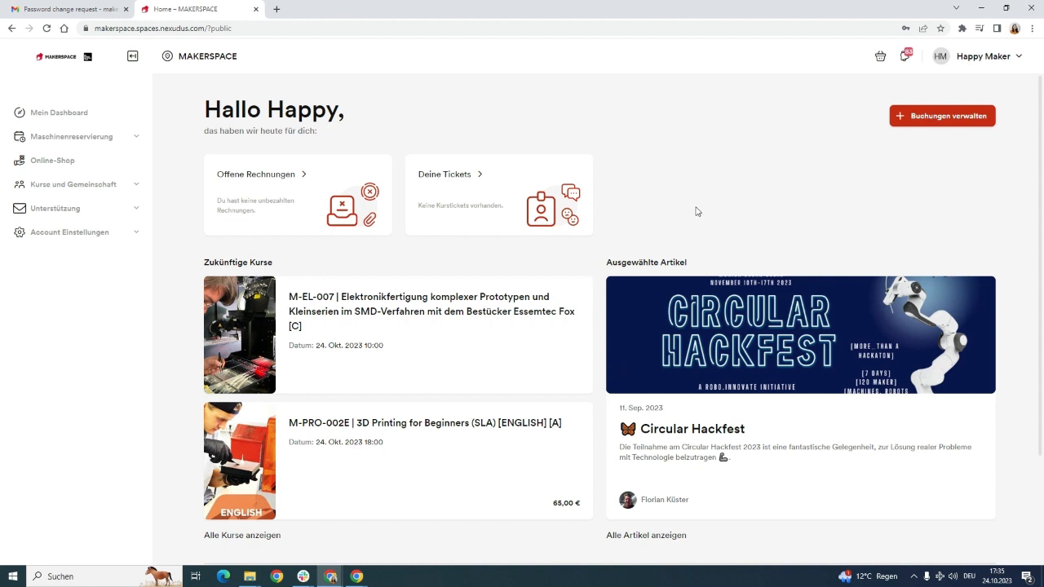
Return to Mein Dashboard and enlarge the page via the Chrome menu zoom.
click(59, 111)
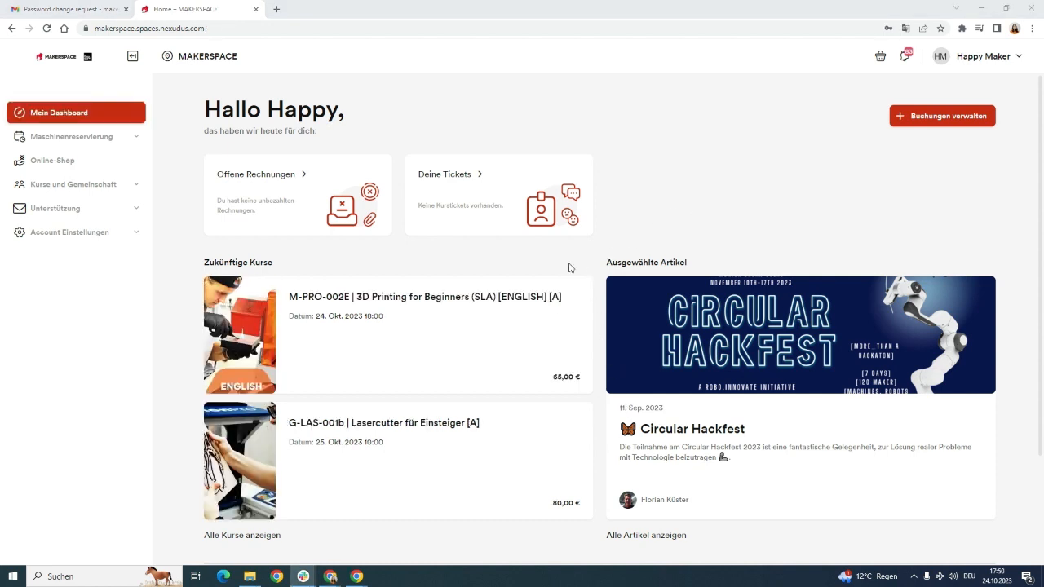
click(1031, 27)
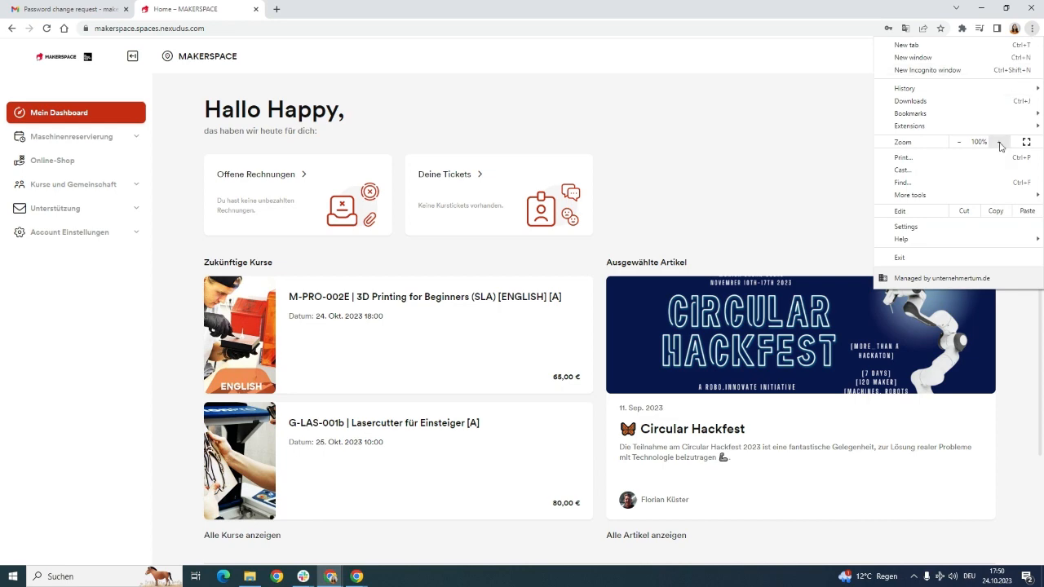
click(998, 142)
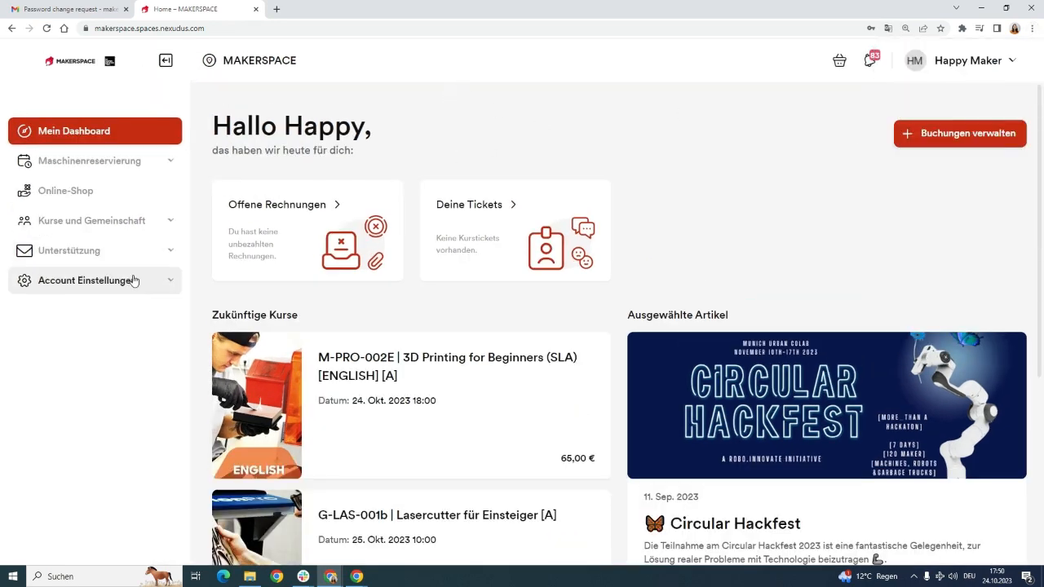
Reach Mein Account under Account Einstellungen and expand the Sprache dropdown.
click(88, 280)
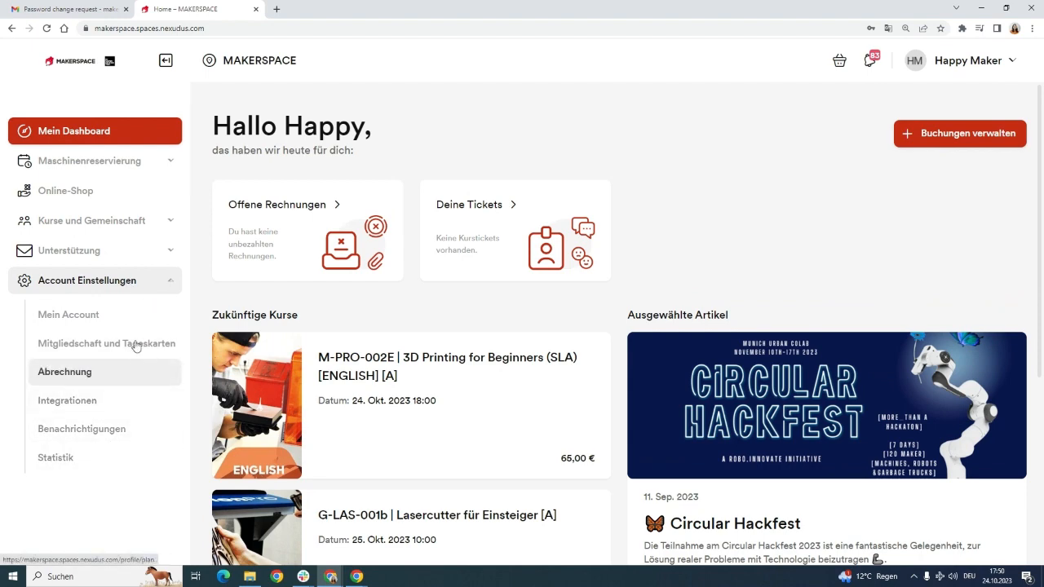
click(69, 313)
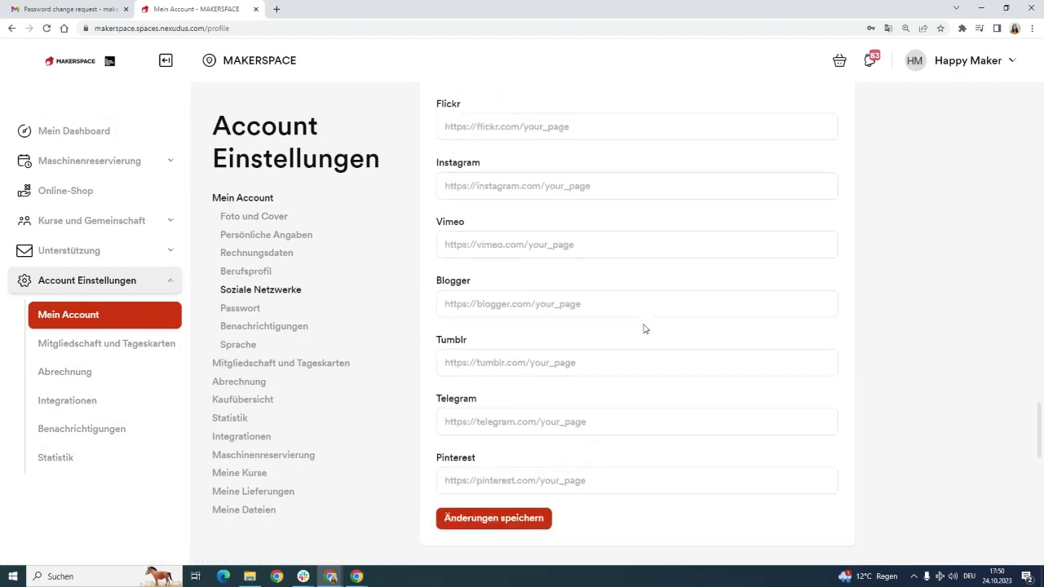
scroll(down, 3)
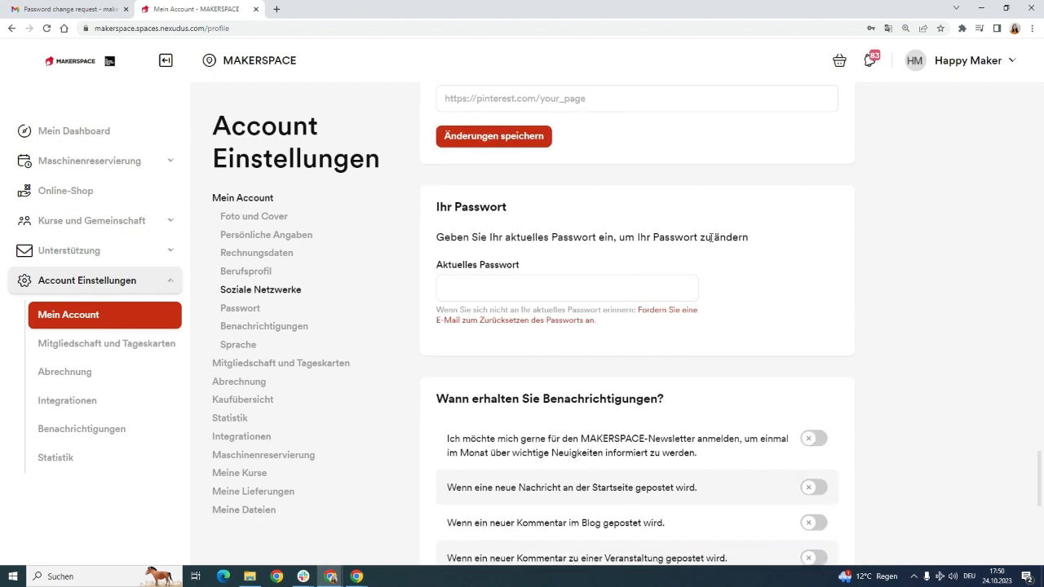
scroll(down, 3)
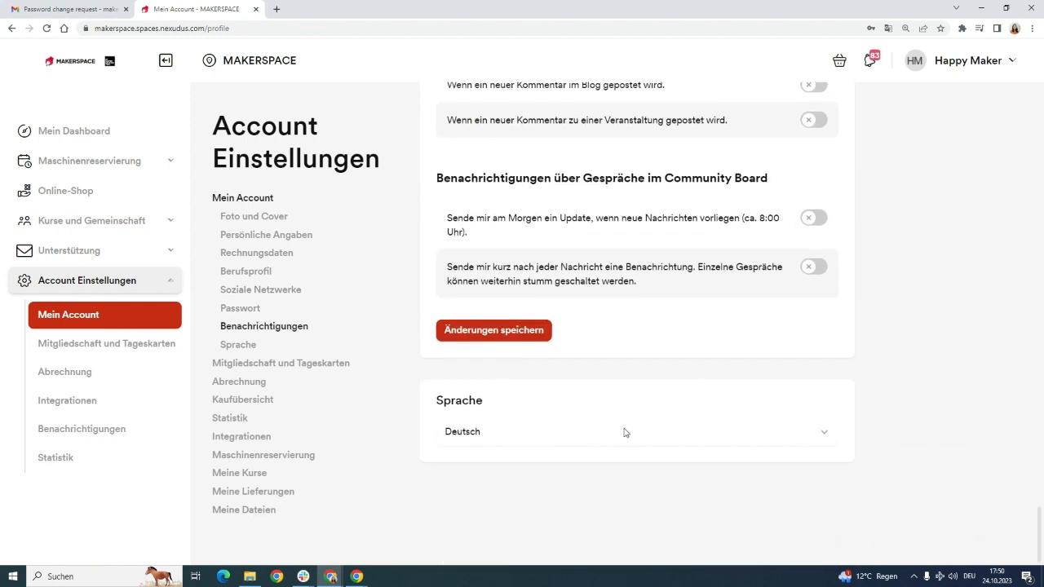
click(636, 431)
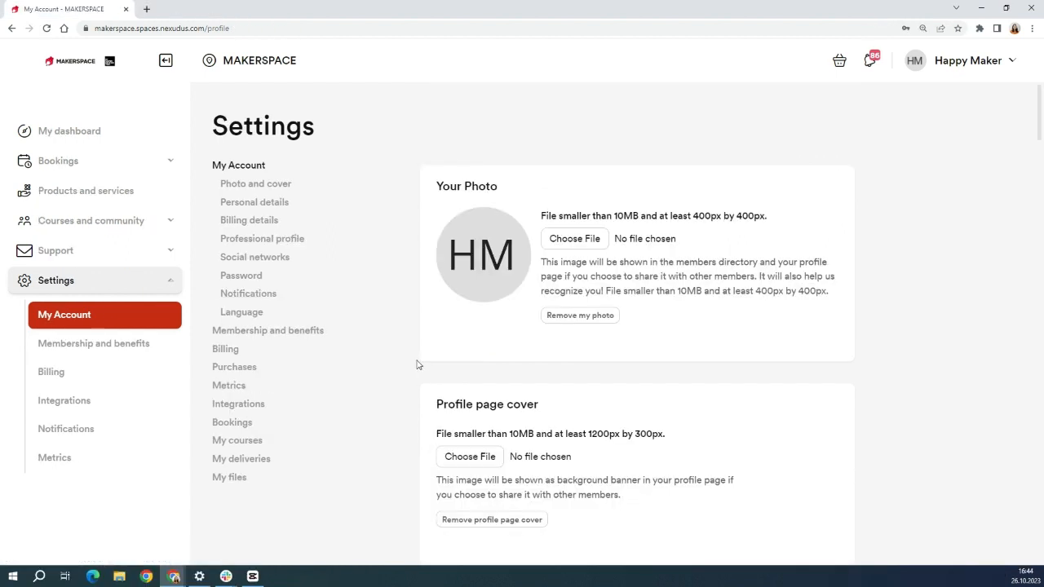
mouse_move(396, 362)
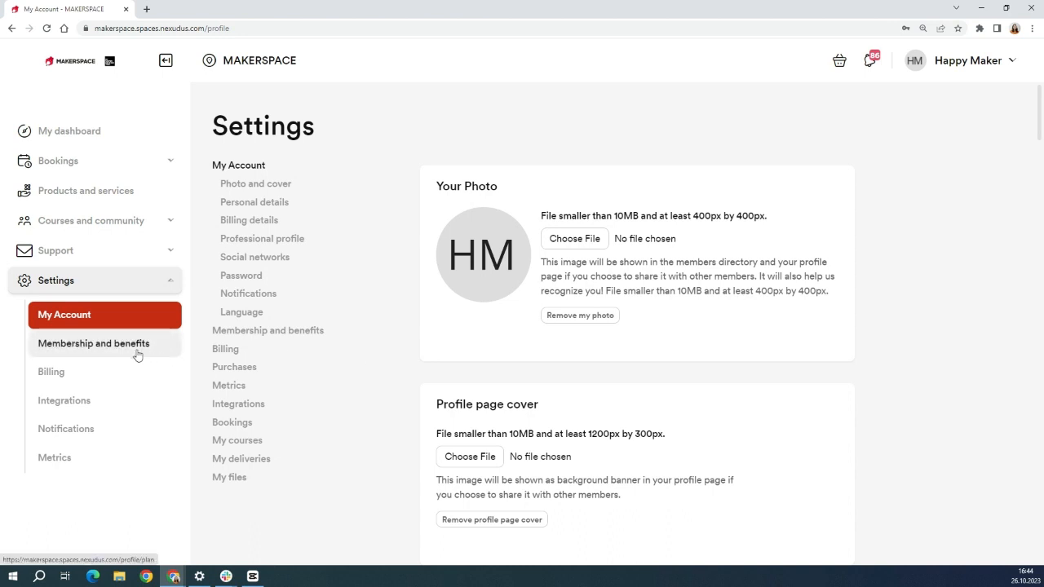
mouse_move(136, 354)
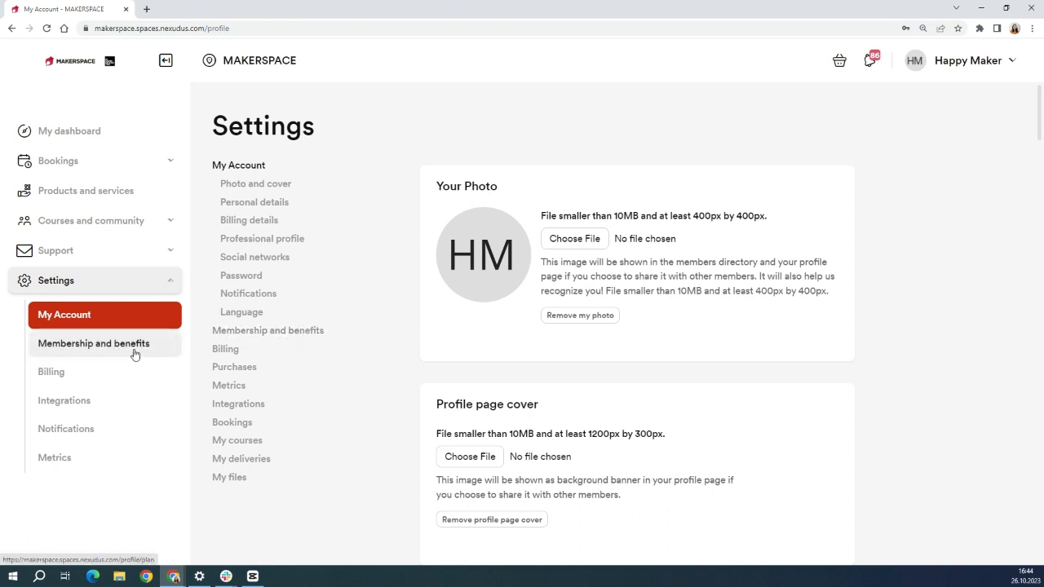
Show Membership and benefits with the active €0.00 MakerSpace-Stipendium plan.
click(93, 343)
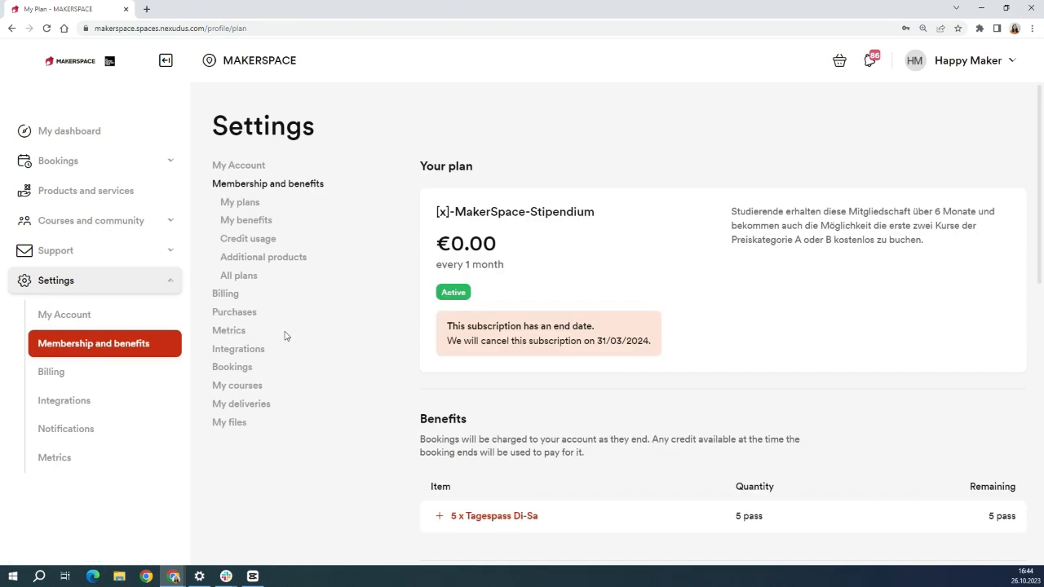
mouse_move(600, 206)
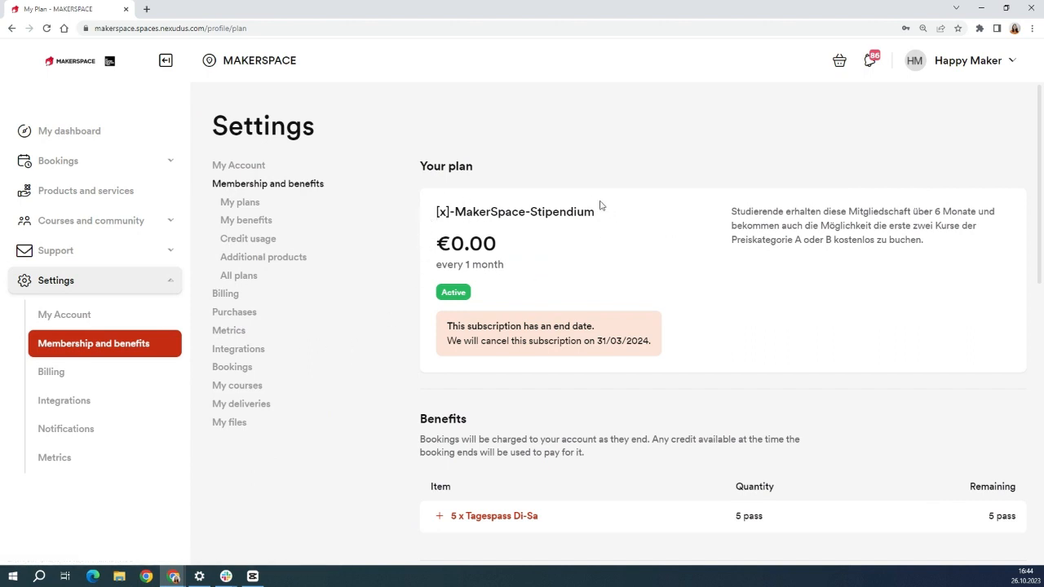
mouse_move(612, 346)
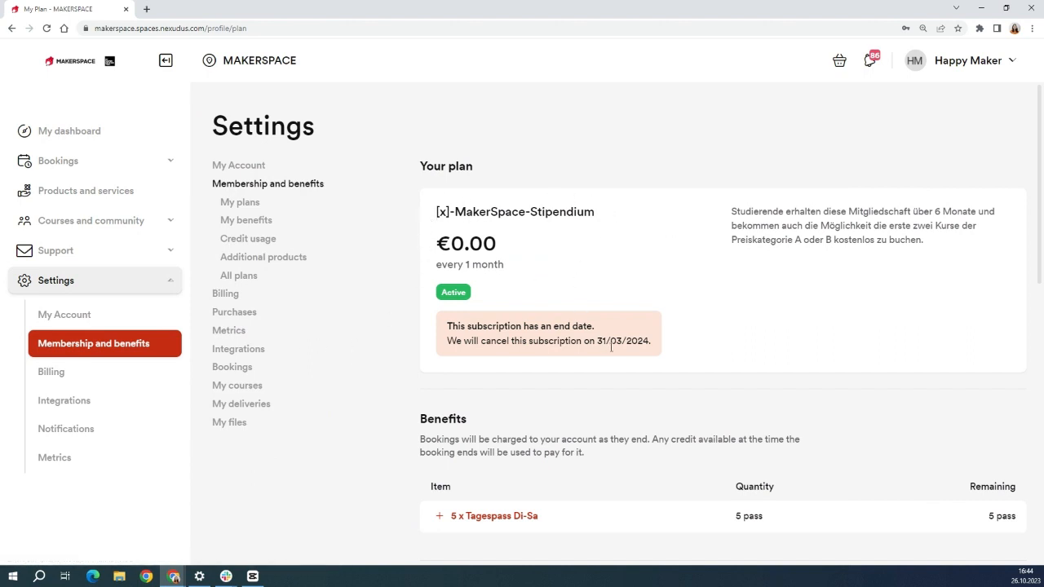
mouse_move(620, 358)
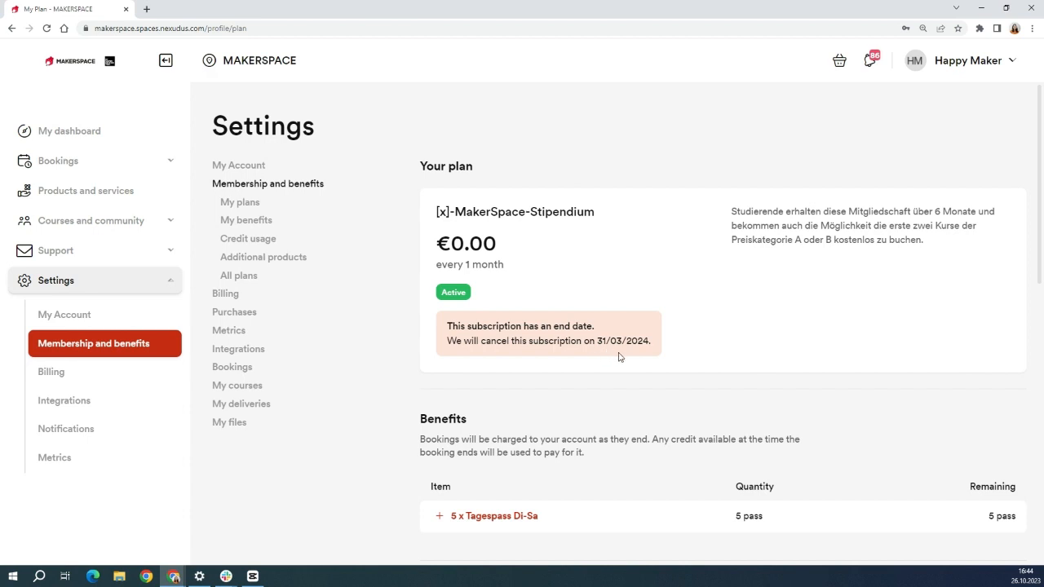
mouse_move(590, 336)
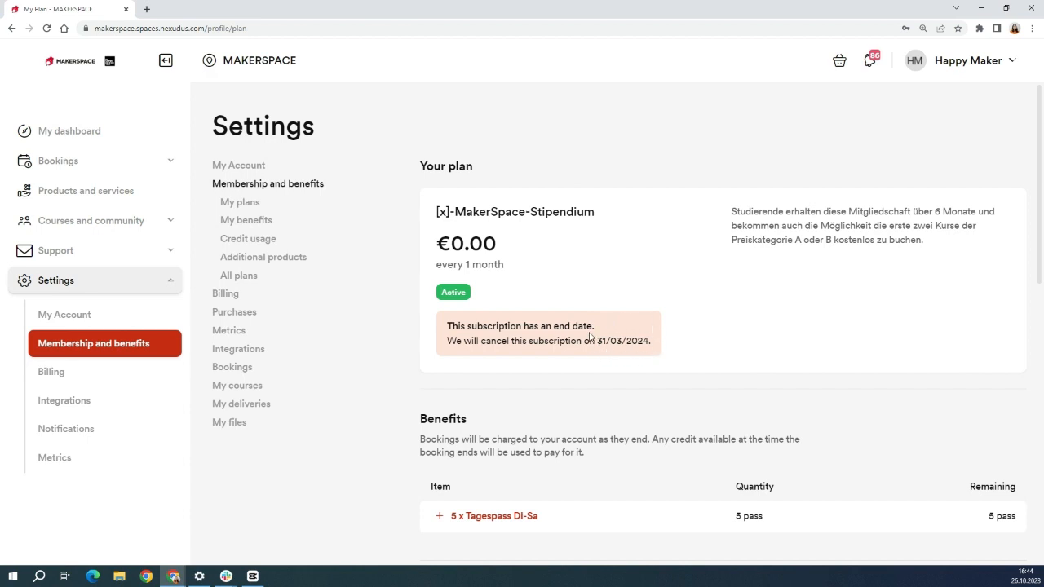
mouse_move(602, 357)
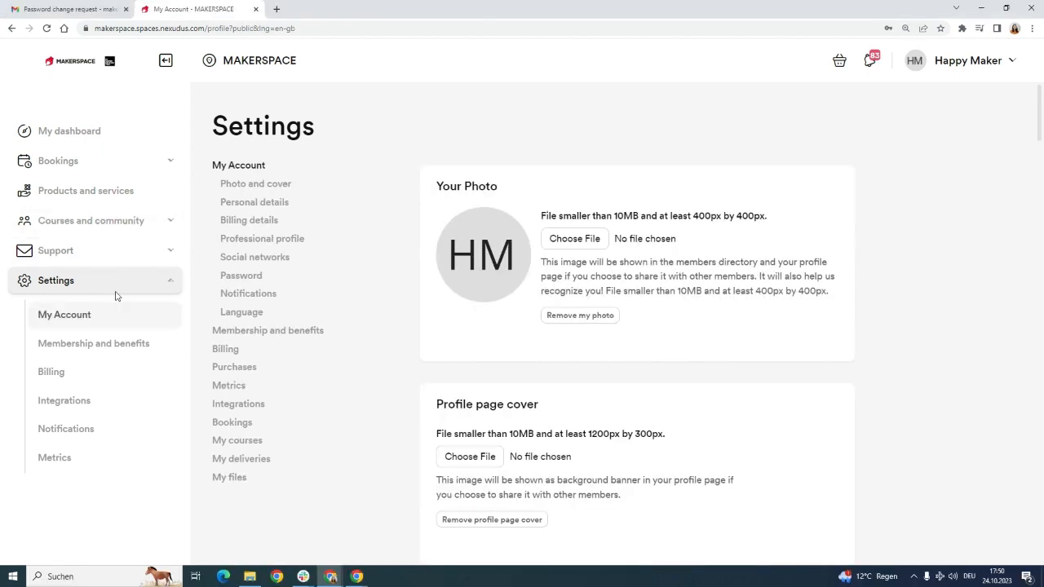
Show the Courses list, toggling between calendar and card views.
click(92, 221)
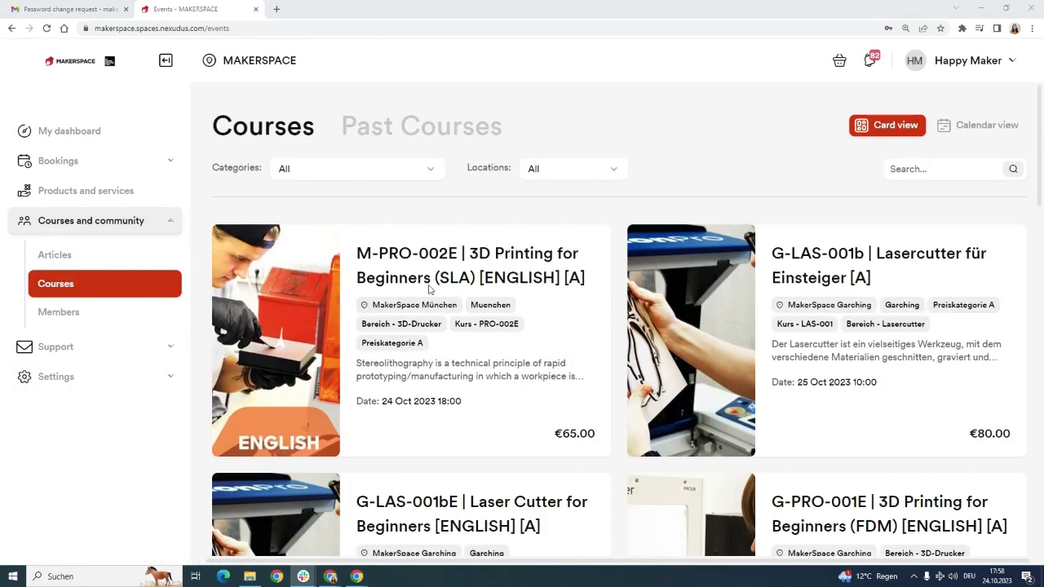
click(988, 124)
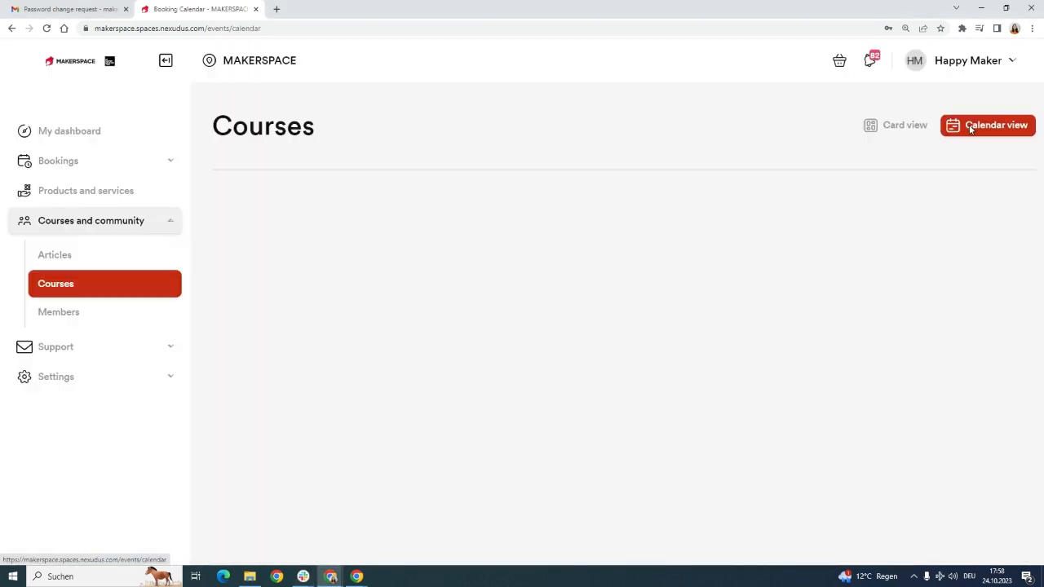
click(988, 124)
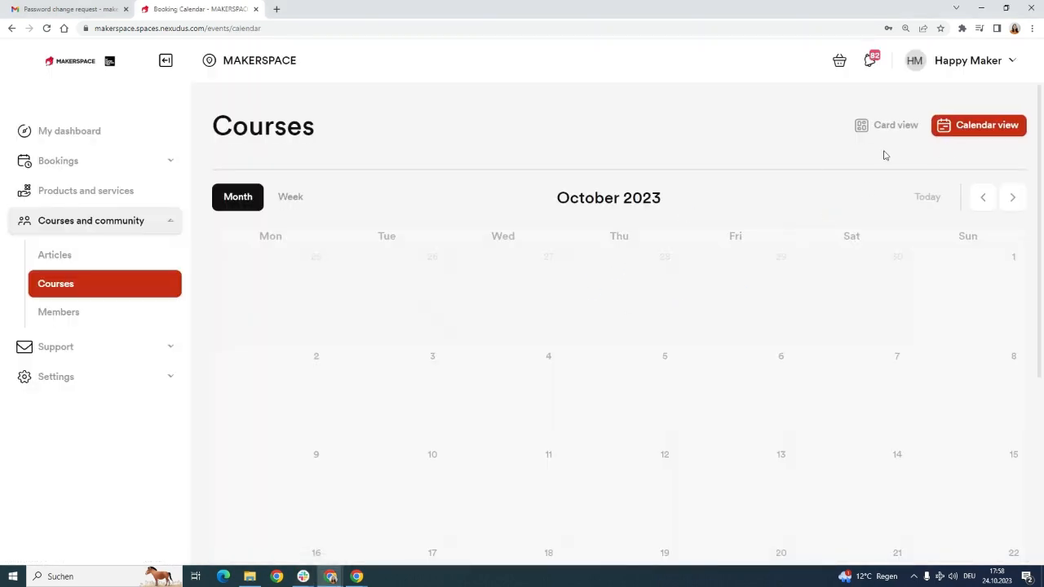
click(979, 124)
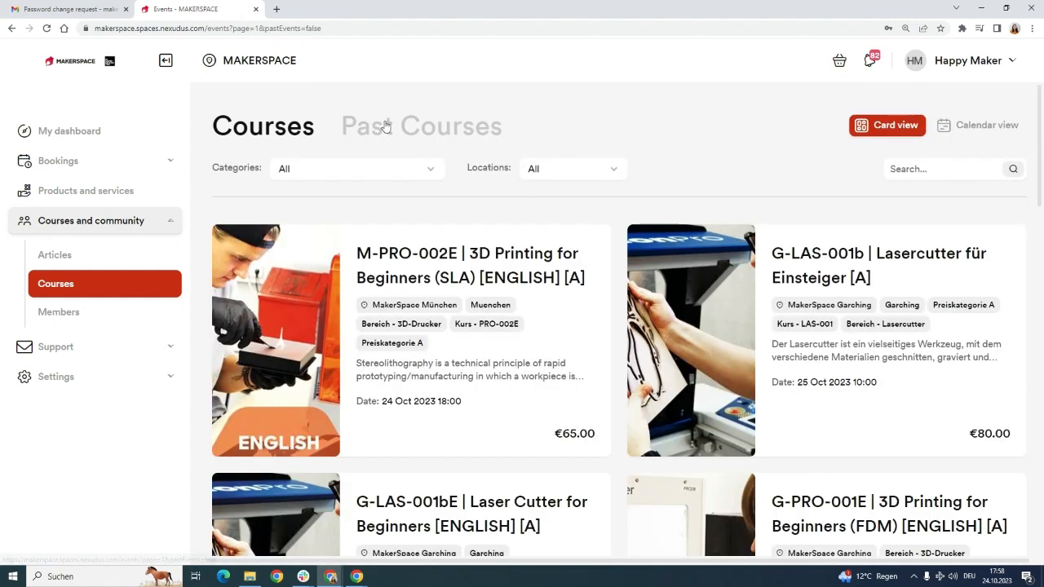
Filter the courses by the Bereich - 3D-Drucker category.
click(355, 168)
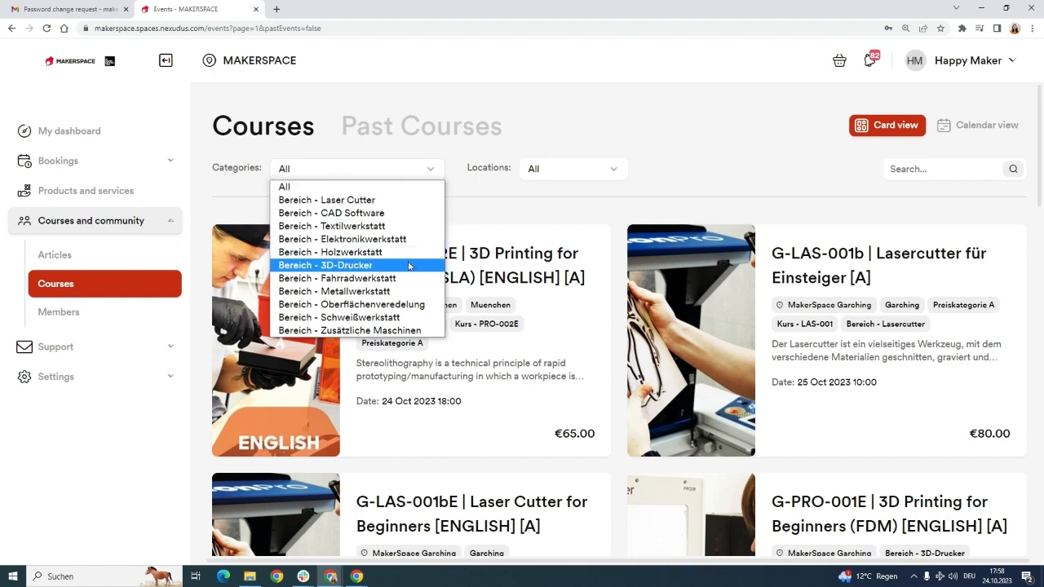
click(325, 264)
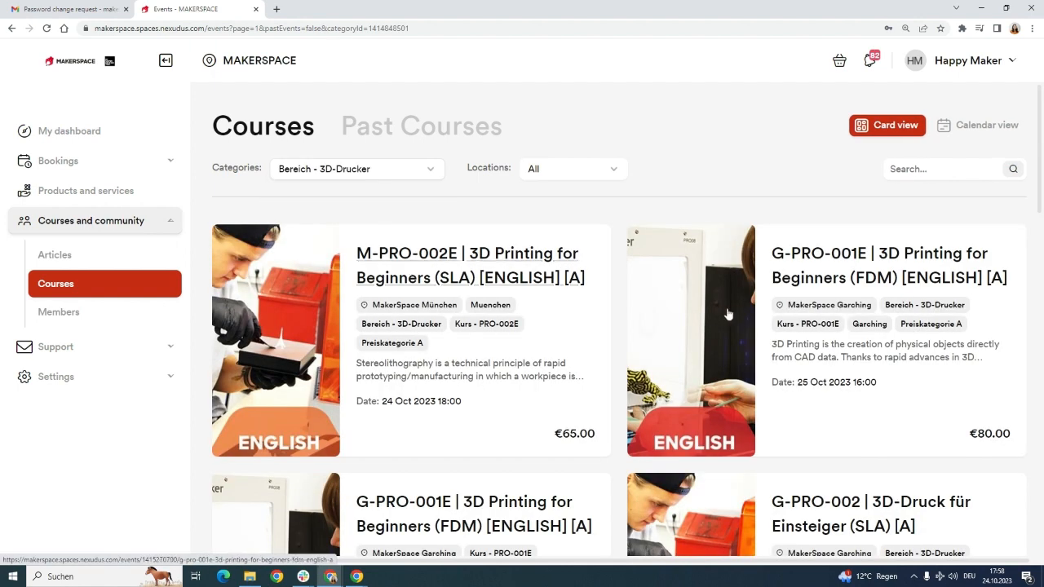
scroll(down, 3)
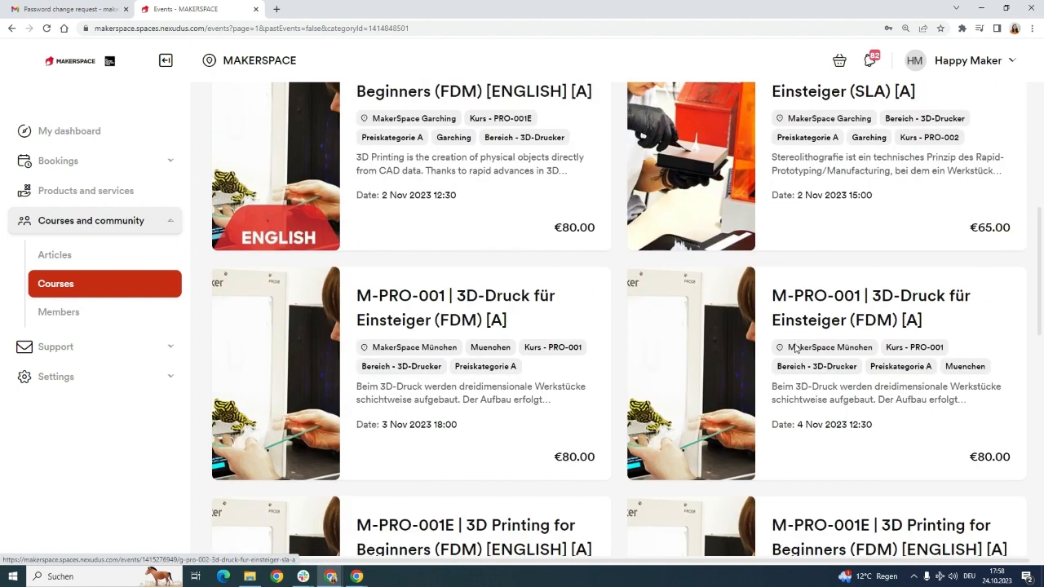
Show the details of the M-PRO-001E course dated 6 Nov 2023 14:30.
scroll(down, 3)
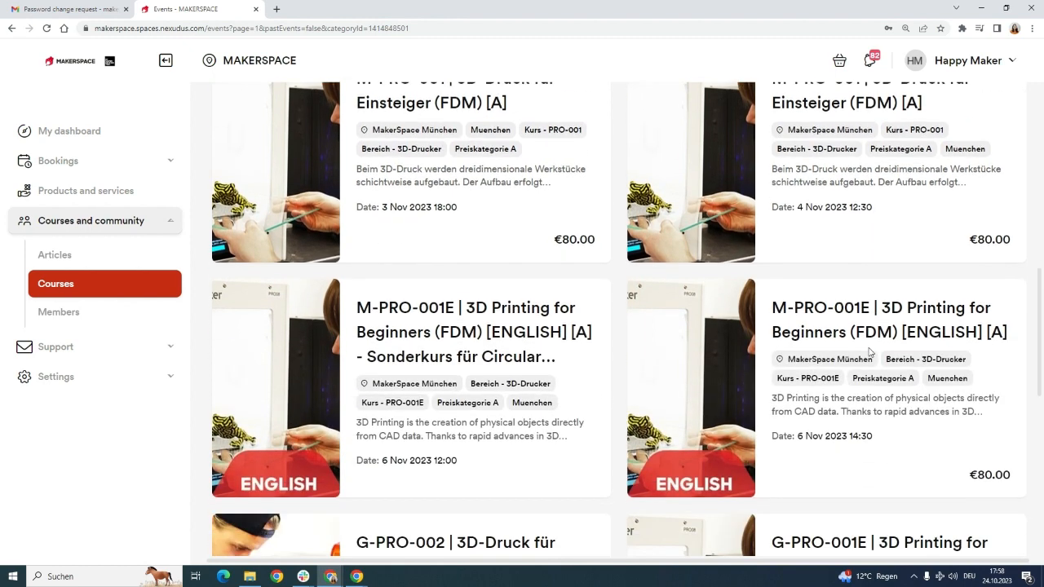
mouse_move(878, 330)
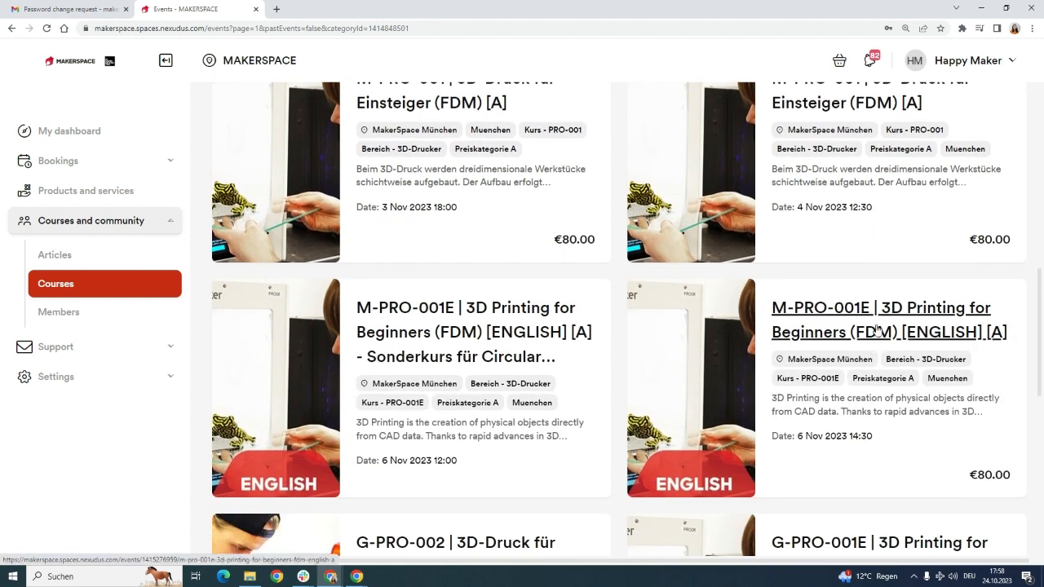
click(881, 319)
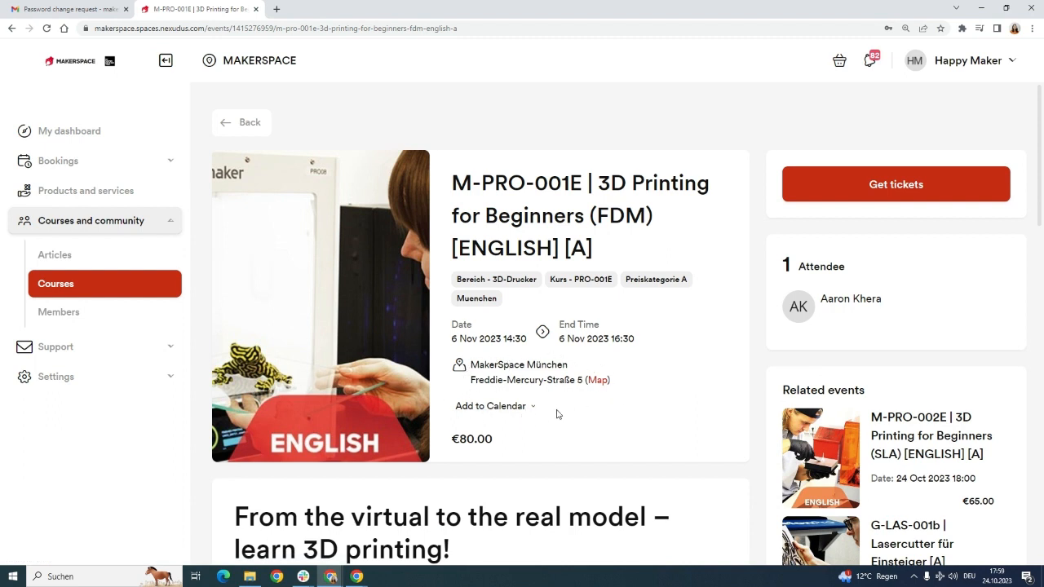
mouse_move(669, 385)
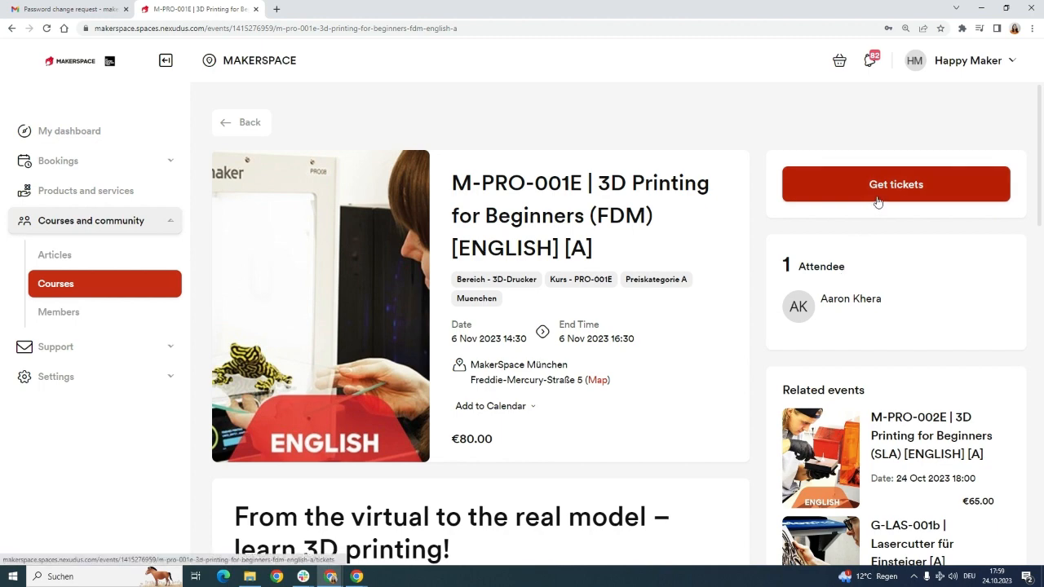
Get one ticket for the course, send it to the basket and complete the order.
click(894, 183)
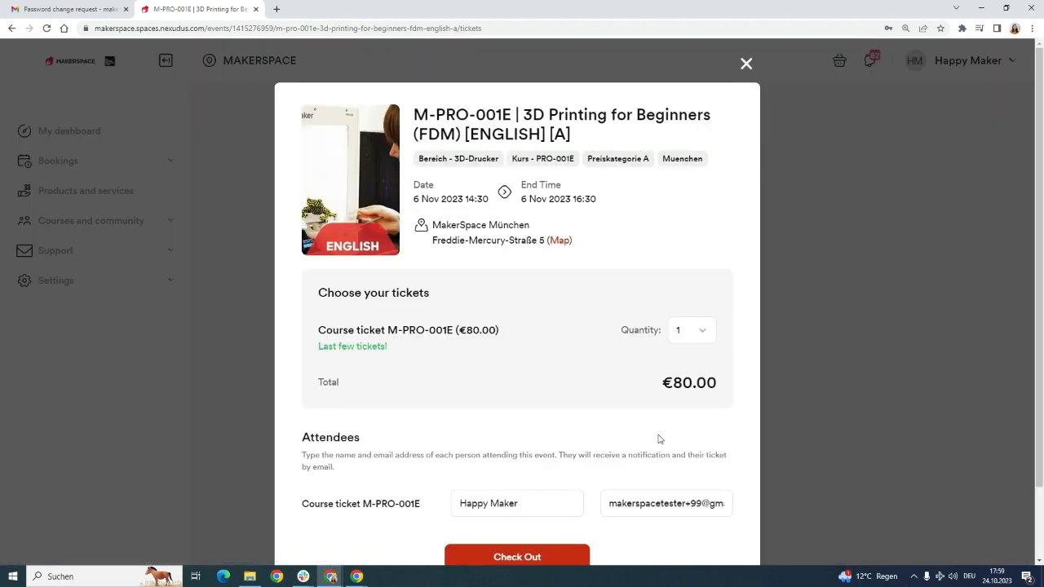
scroll(down, 3)
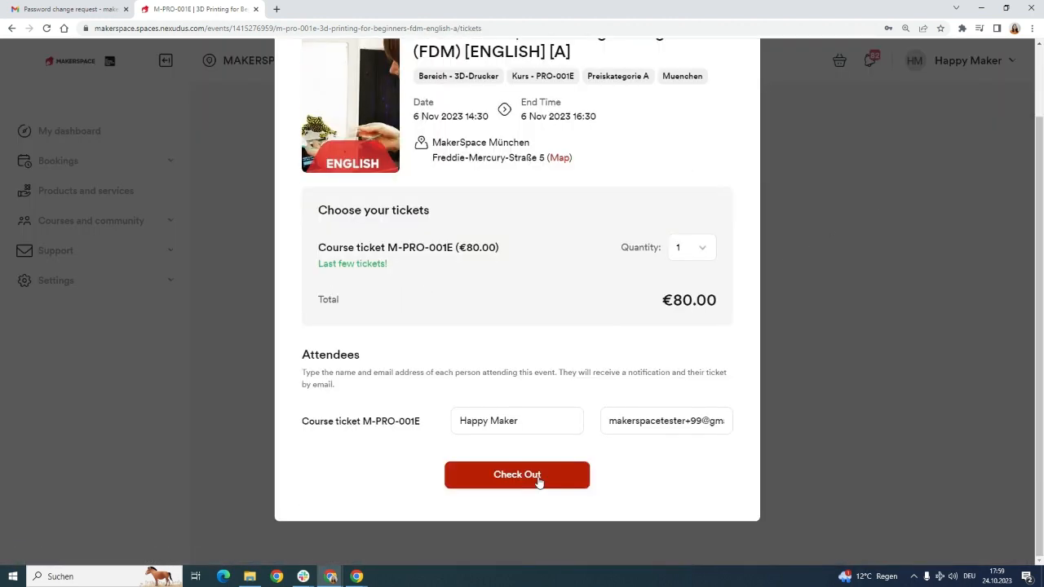
click(515, 473)
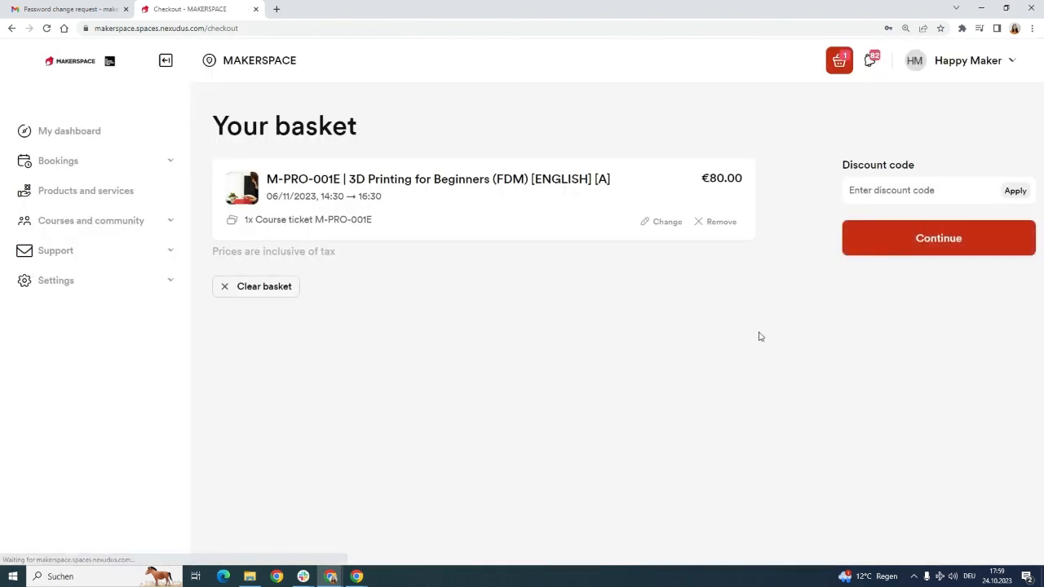
mouse_move(721, 317)
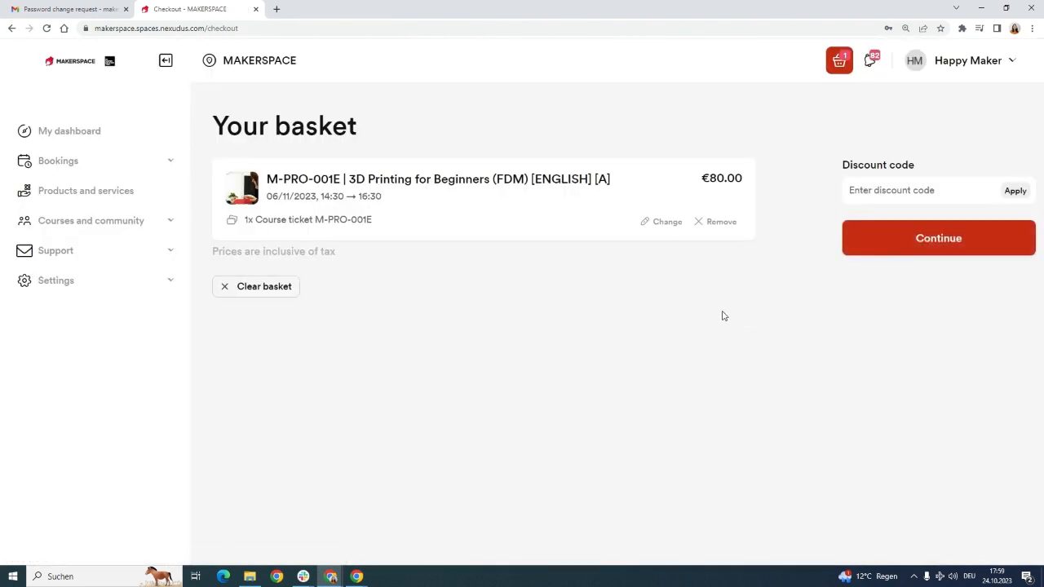
mouse_move(690, 327)
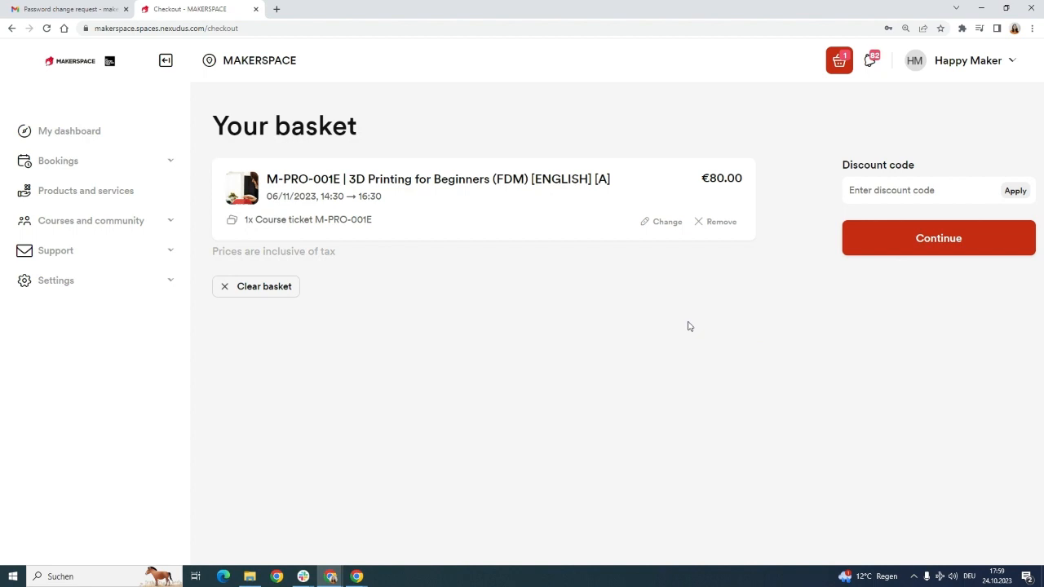
mouse_move(734, 302)
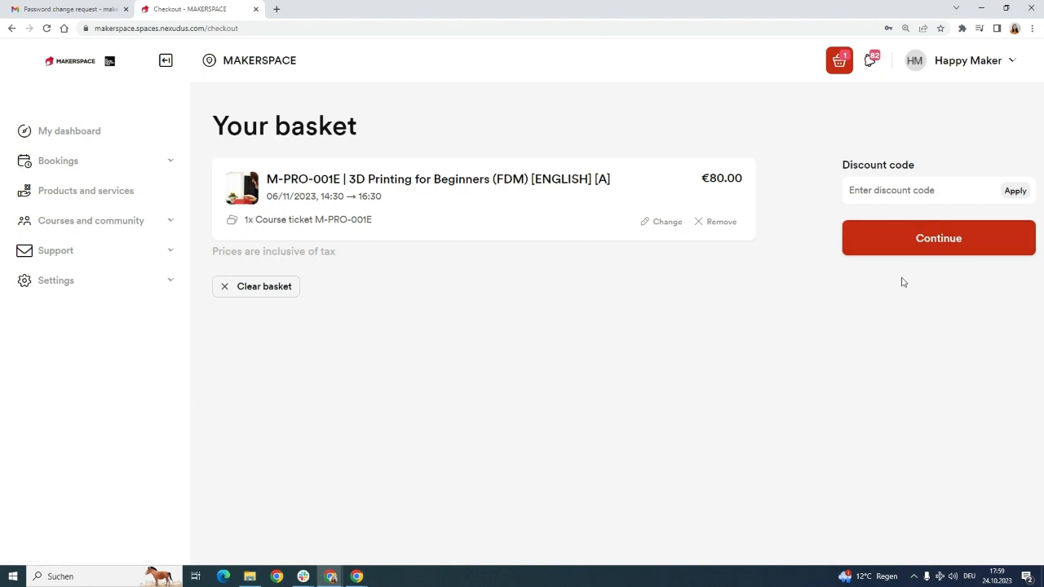
mouse_move(692, 173)
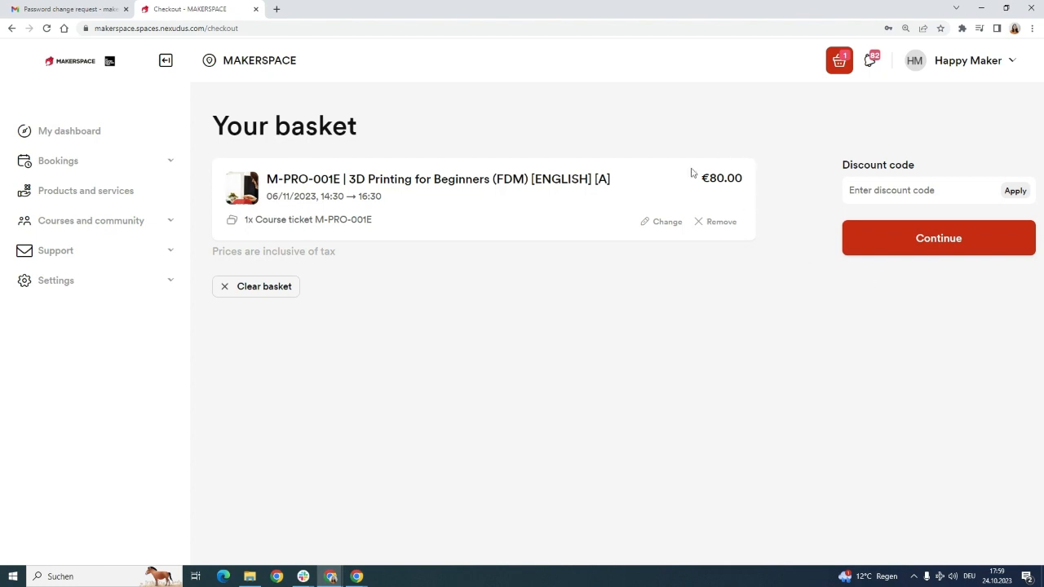
mouse_move(852, 287)
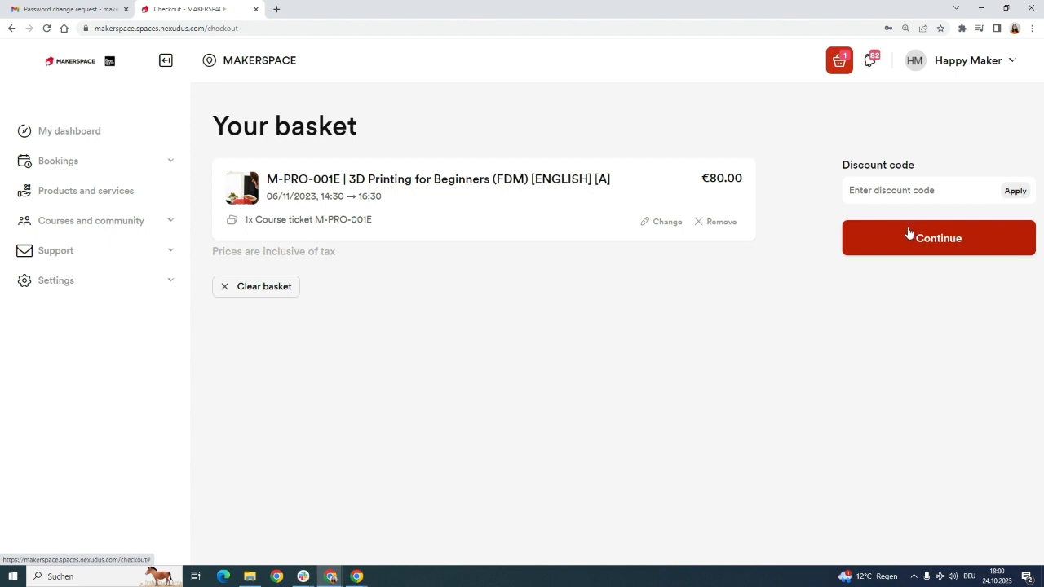
click(938, 238)
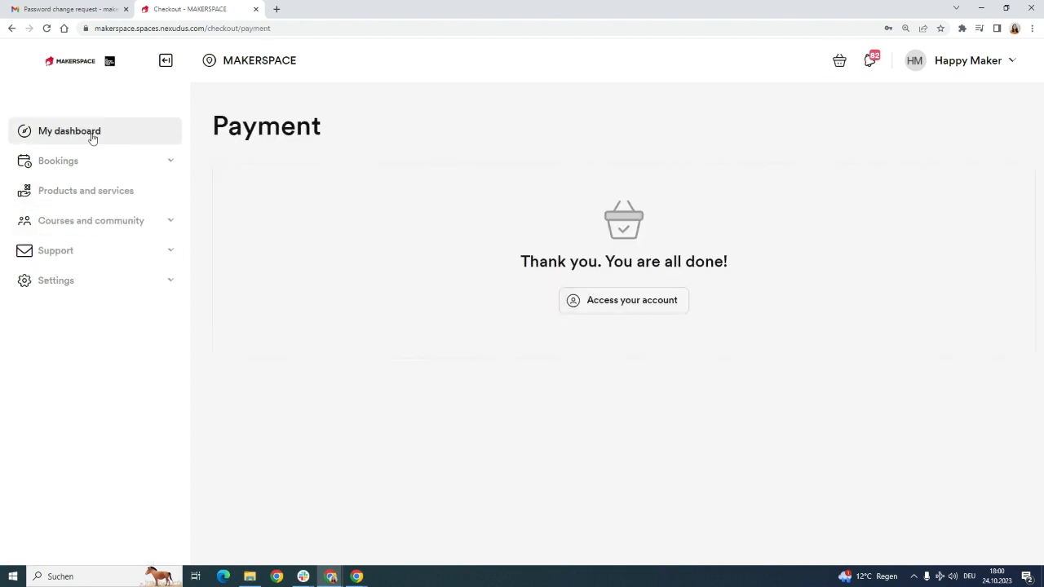
Show My courses listing the booked M-PRO-001E course on 06/11/2023.
click(69, 131)
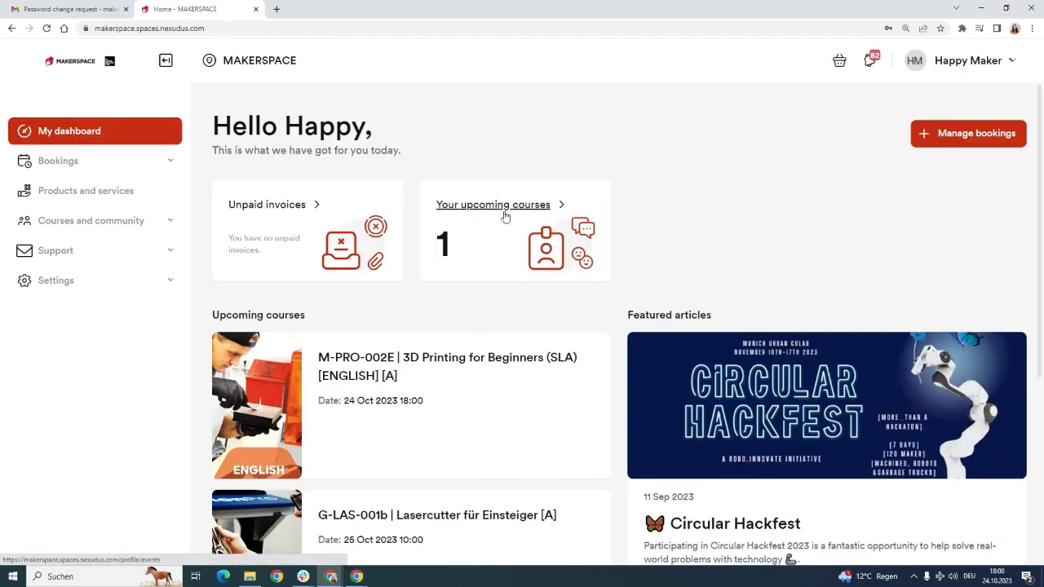
click(493, 204)
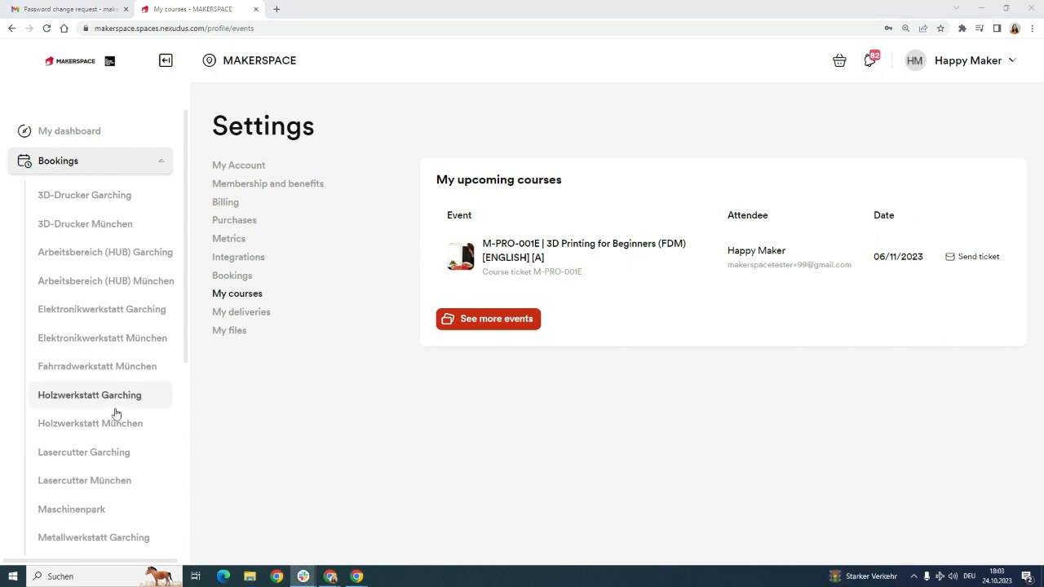
mouse_move(400, 365)
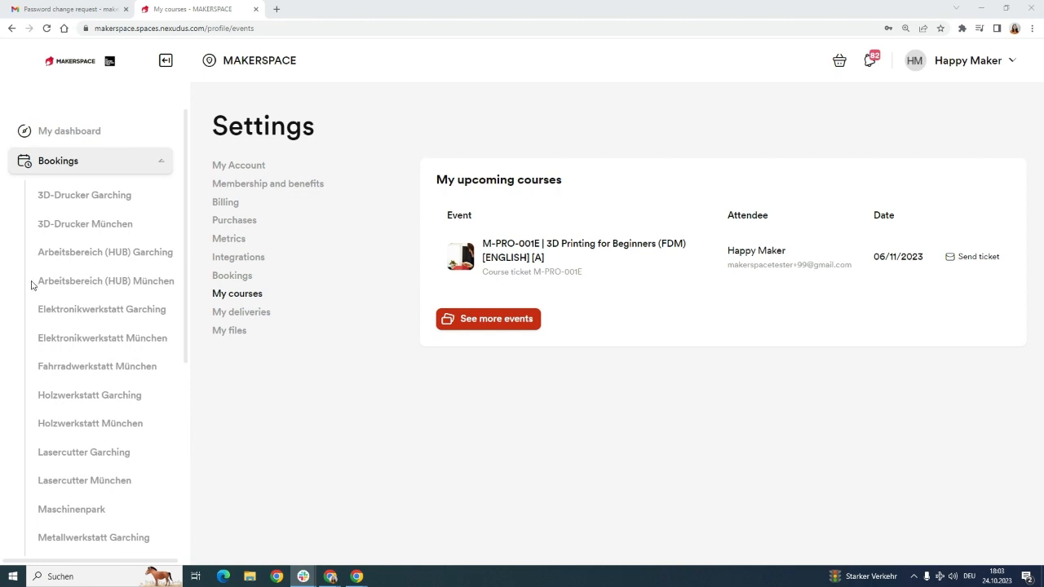
mouse_move(85, 224)
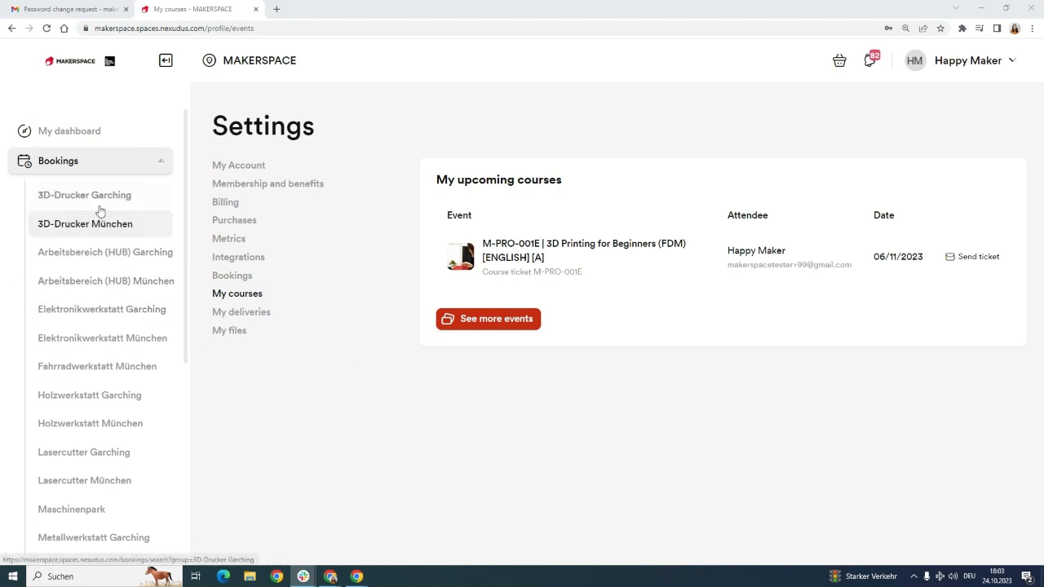
mouse_move(150, 195)
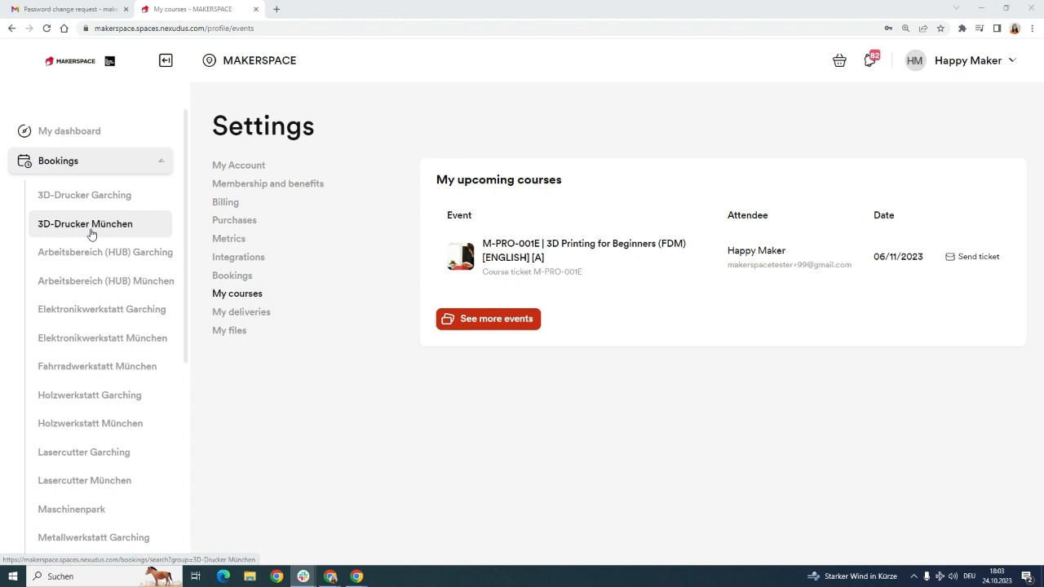
Show tomorrow's booking calendar filtered to the 3D-Drucker München printers.
click(85, 223)
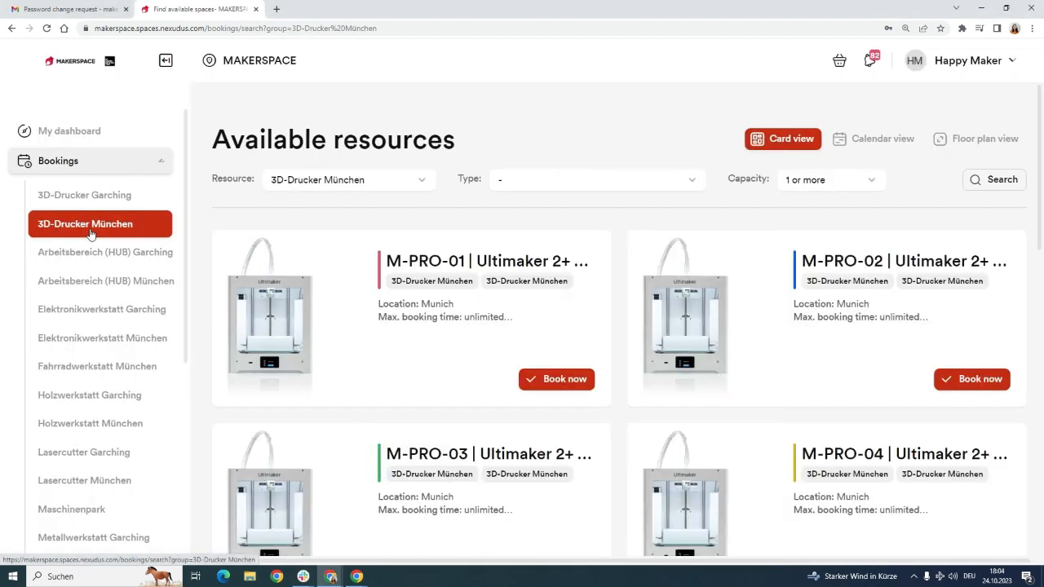
mouse_move(529, 278)
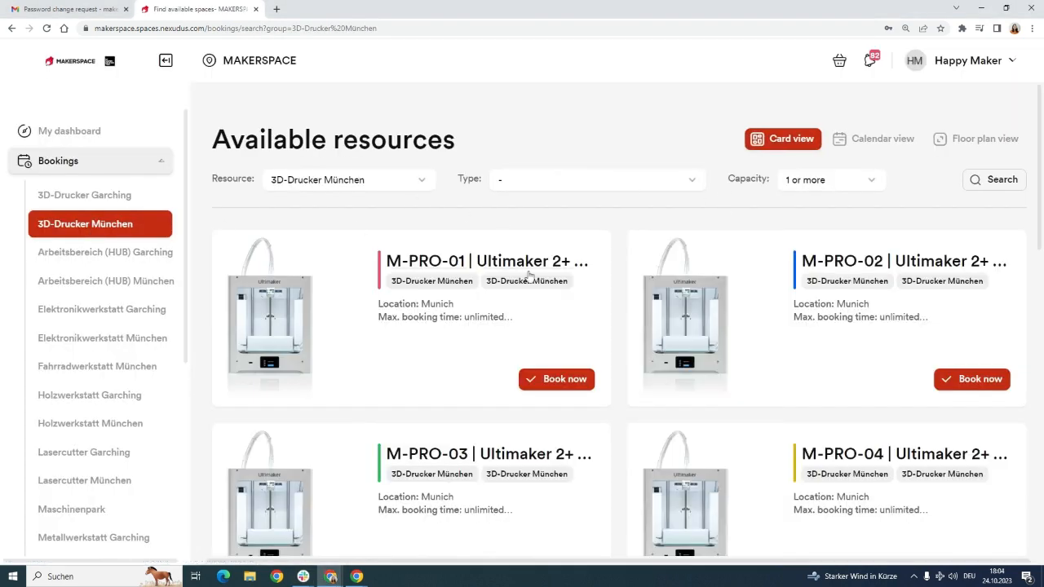
mouse_move(635, 324)
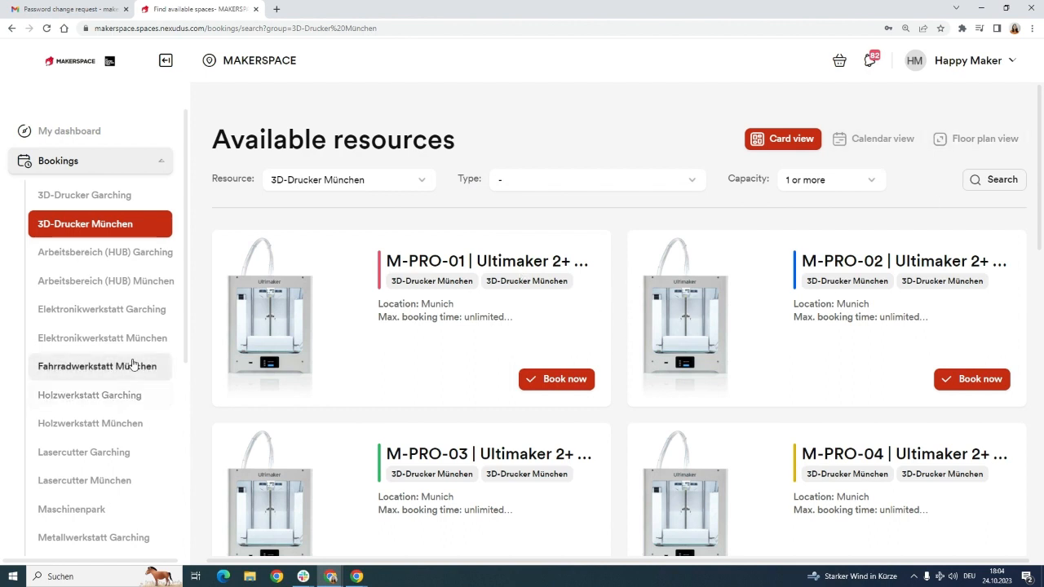
scroll(down, 3)
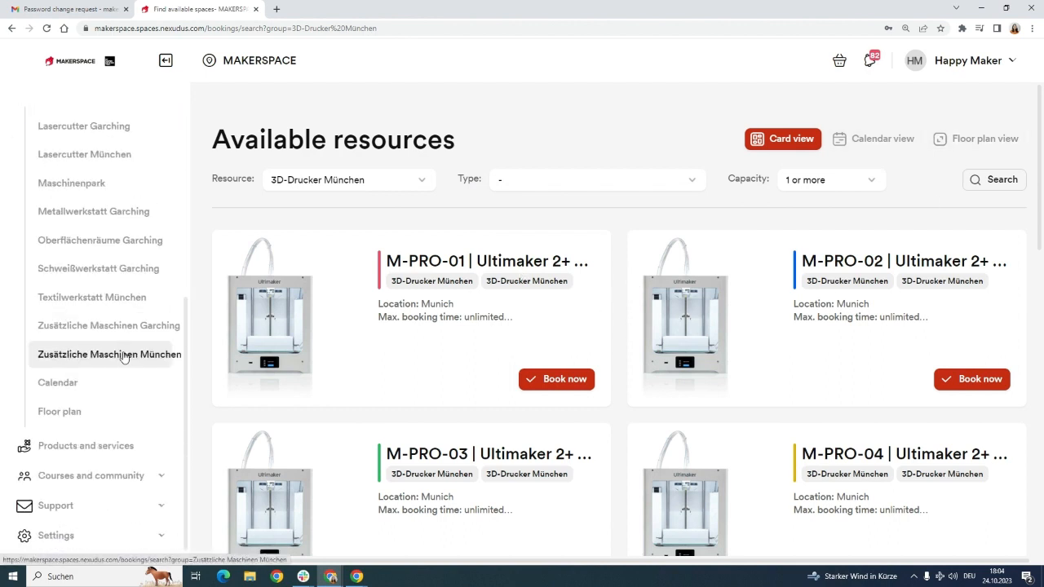
click(875, 137)
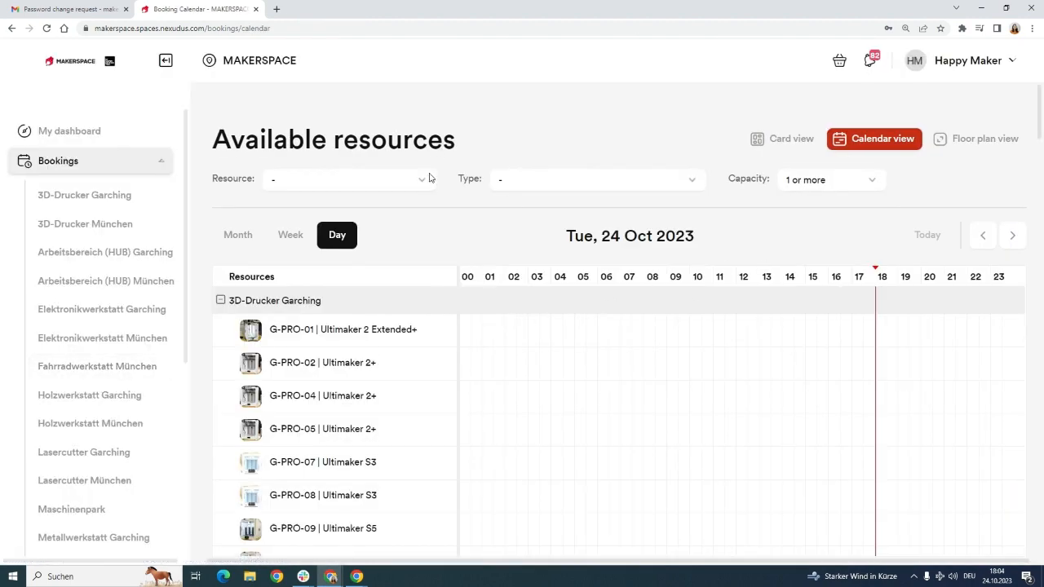
click(349, 178)
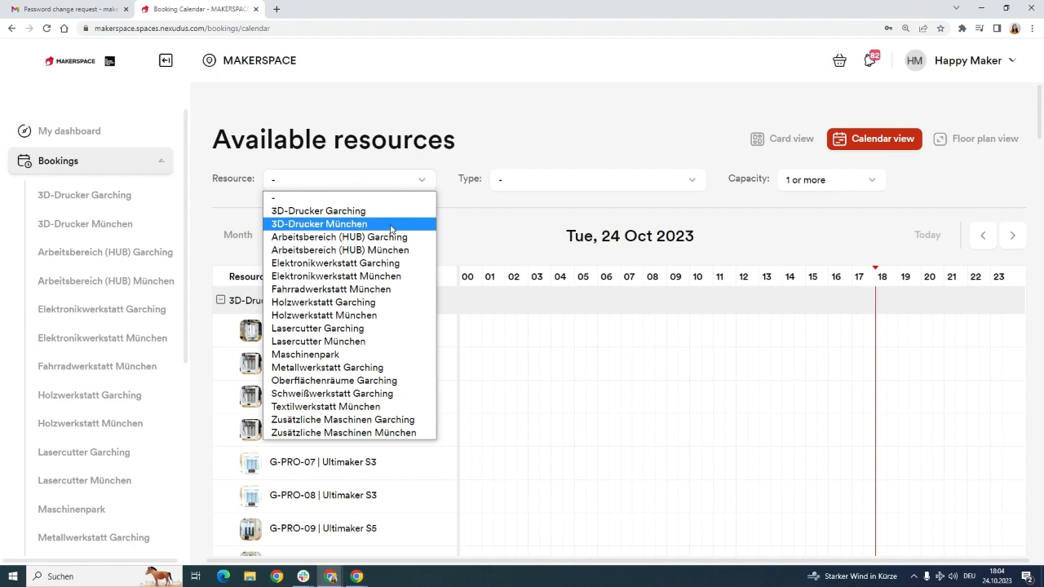
click(320, 224)
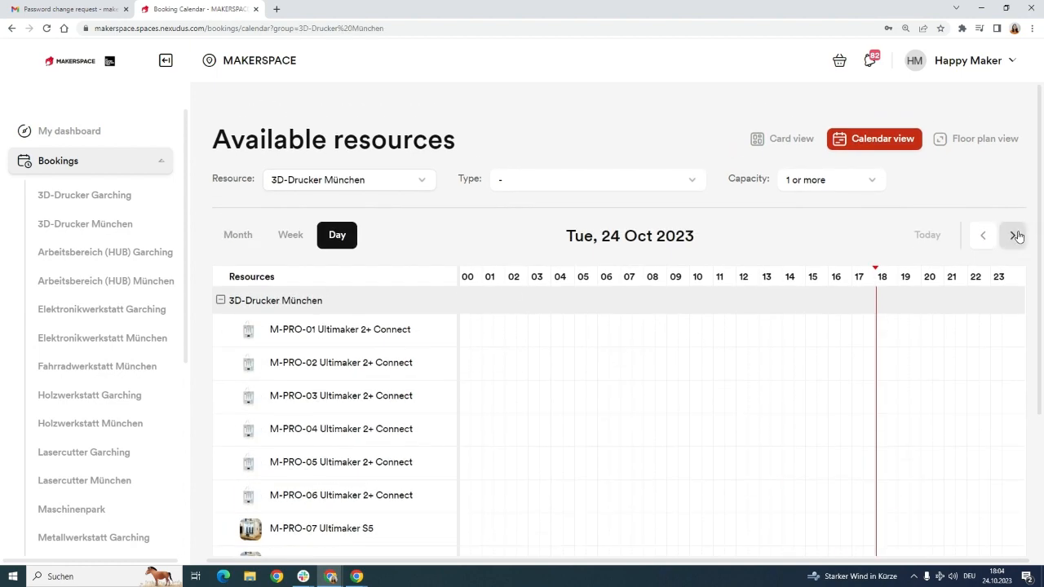
click(1014, 235)
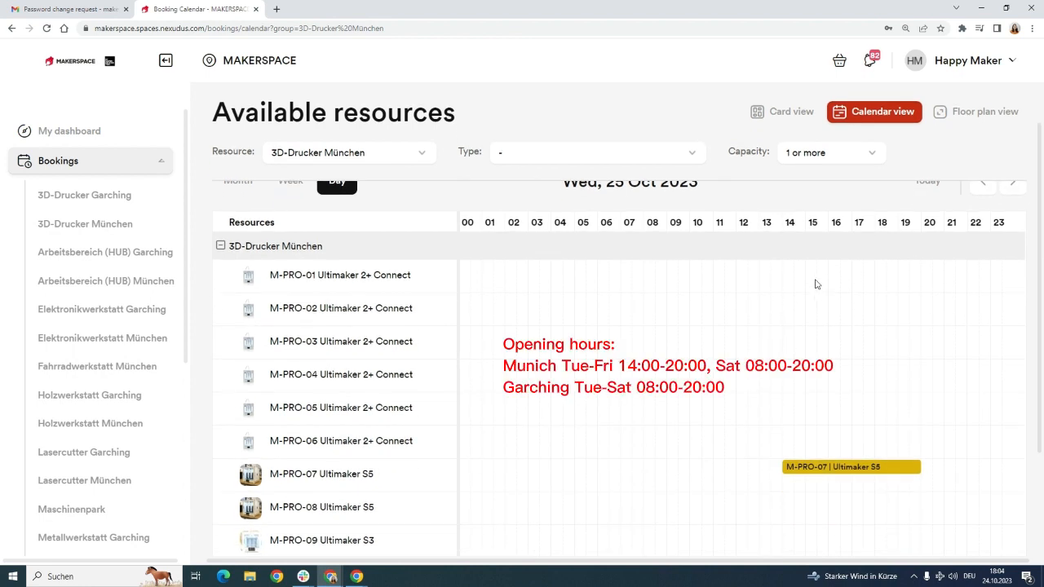
mouse_move(789, 284)
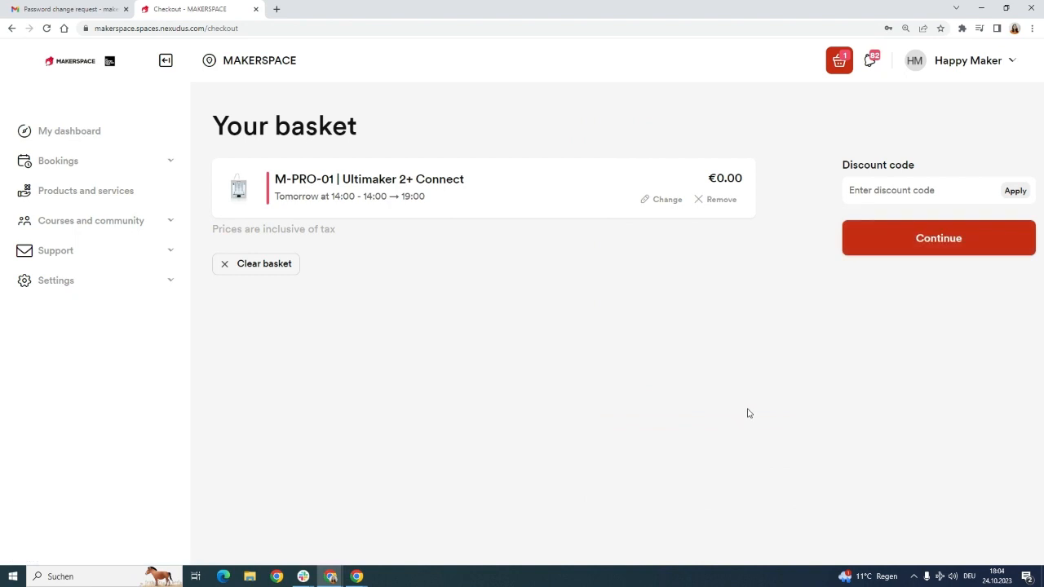
Check out the M-PRO-01 Ultimaker 2+ Connect 14:00–19:00 booking in the basket.
click(938, 238)
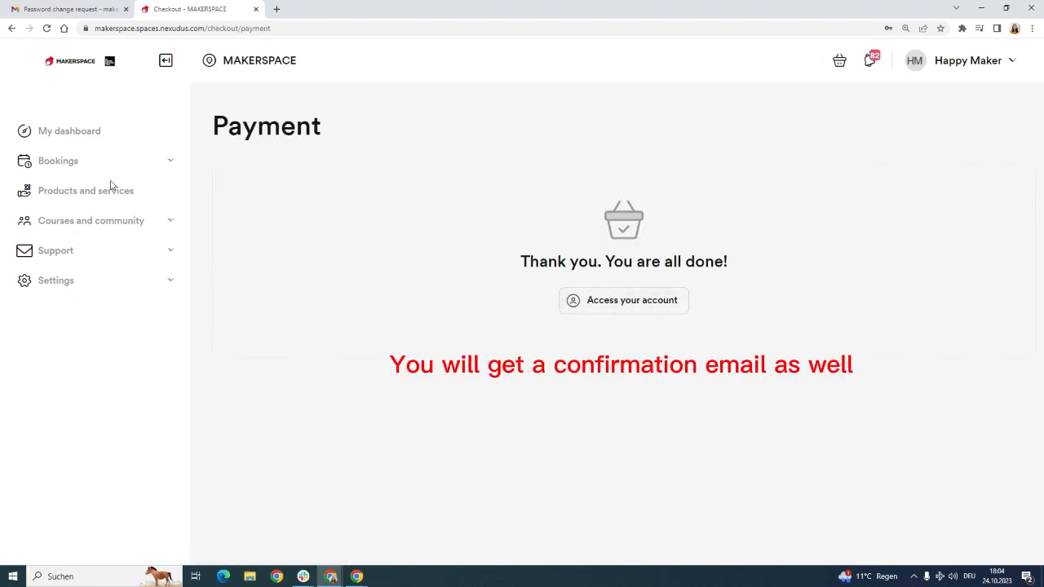
Cancel the 25 October M-PRO-01 Ultimaker 2+ Connect booking from My bookings and confirm with Yes.
click(69, 131)
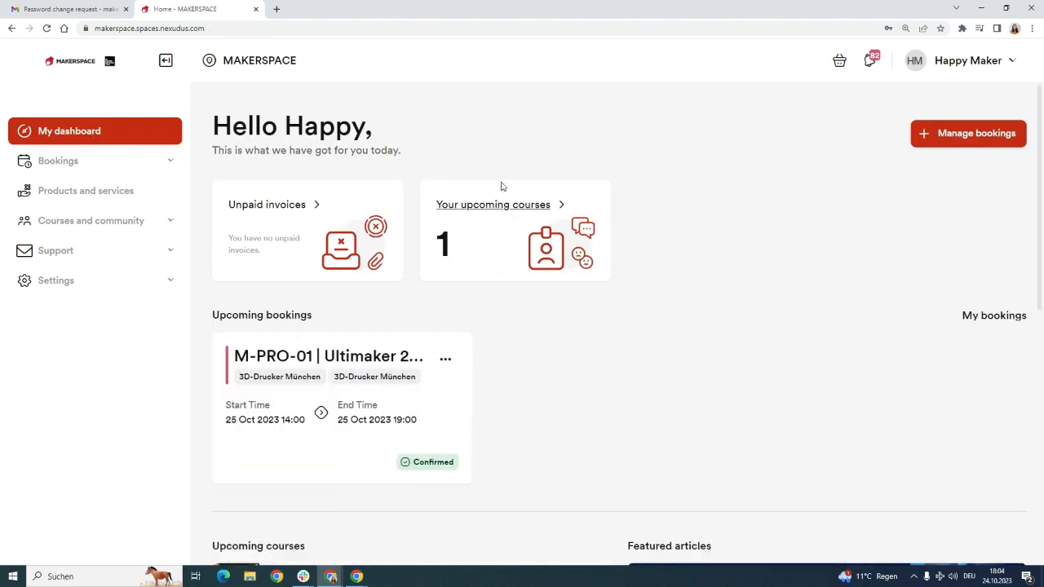
mouse_move(427, 461)
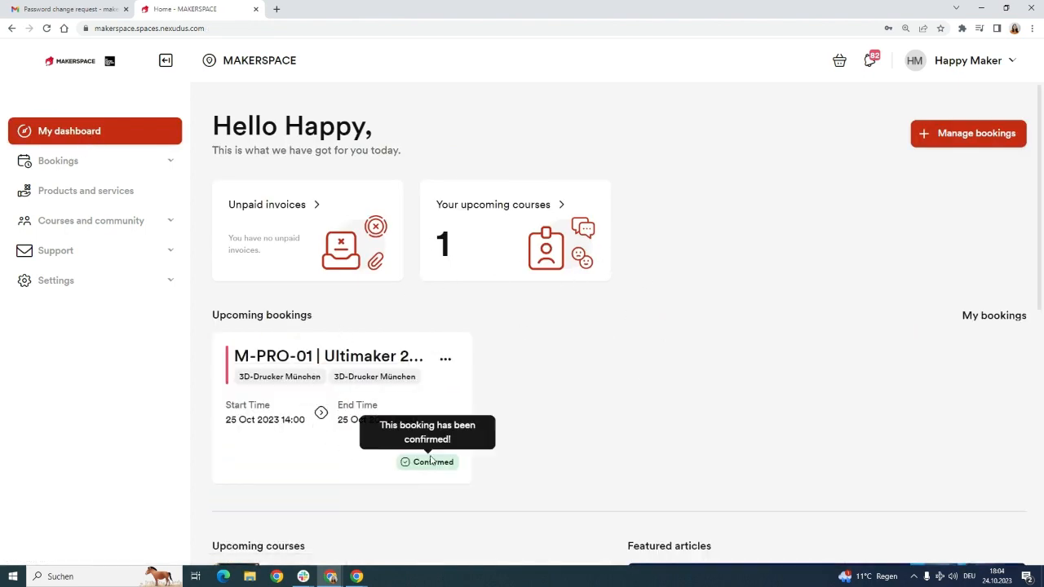
mouse_move(519, 454)
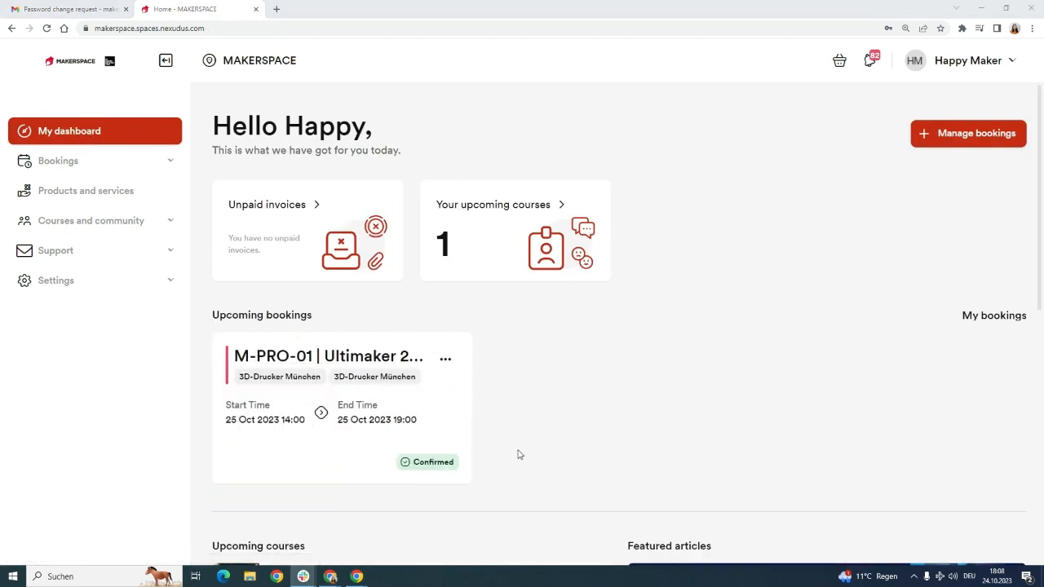
mouse_move(514, 444)
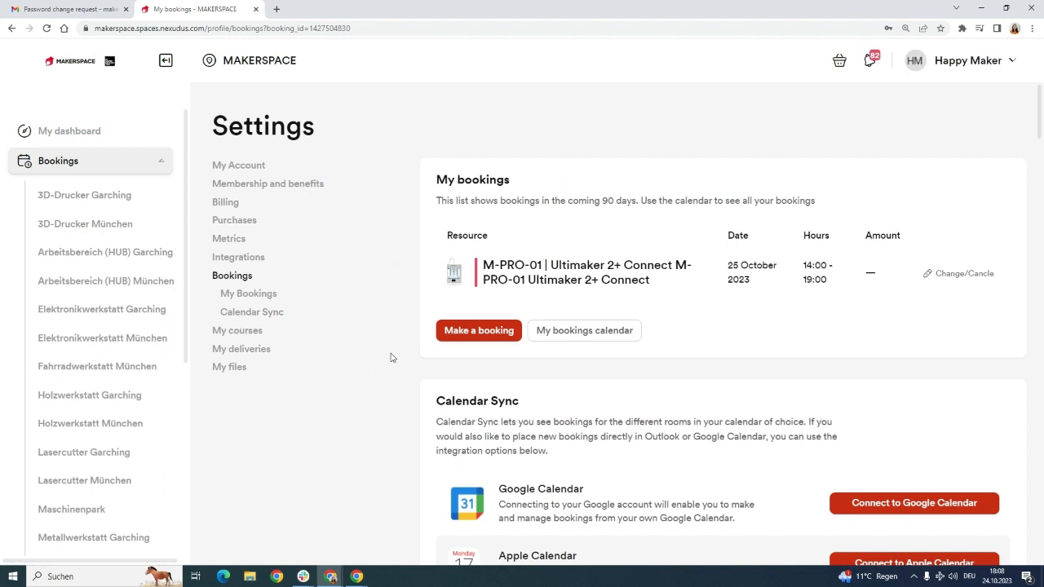
mouse_move(965, 274)
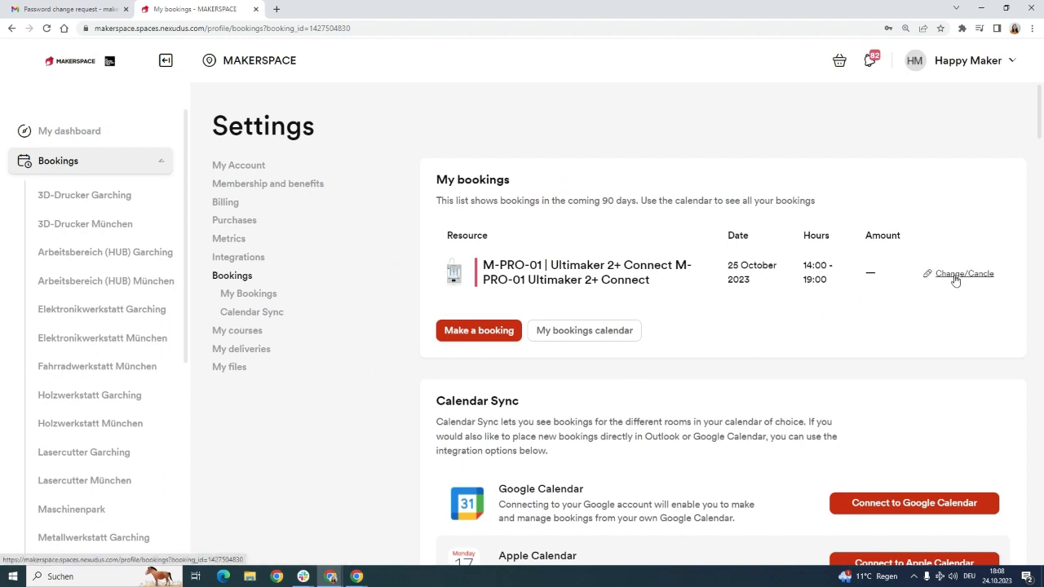
click(964, 274)
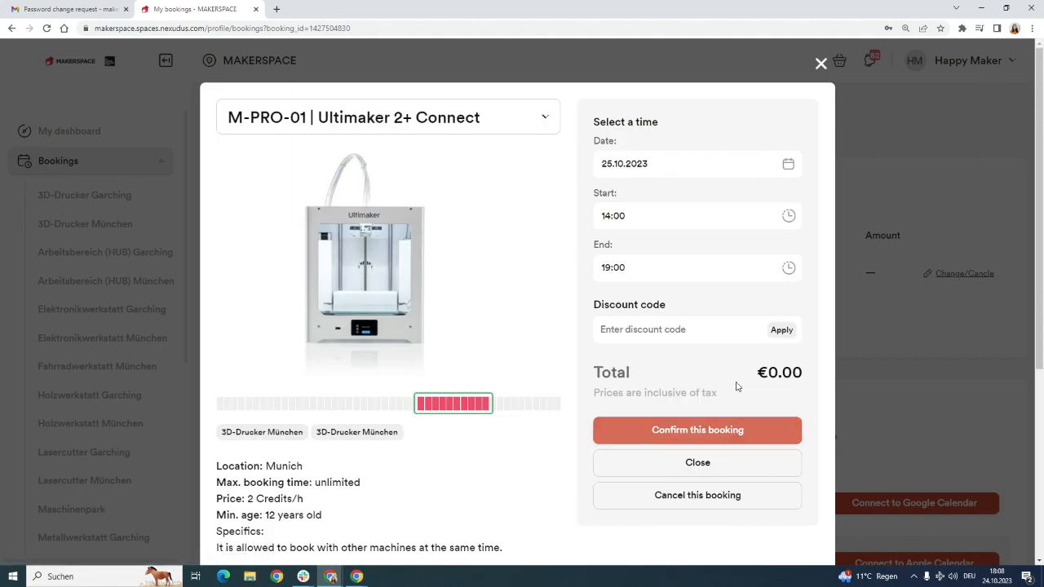
click(698, 496)
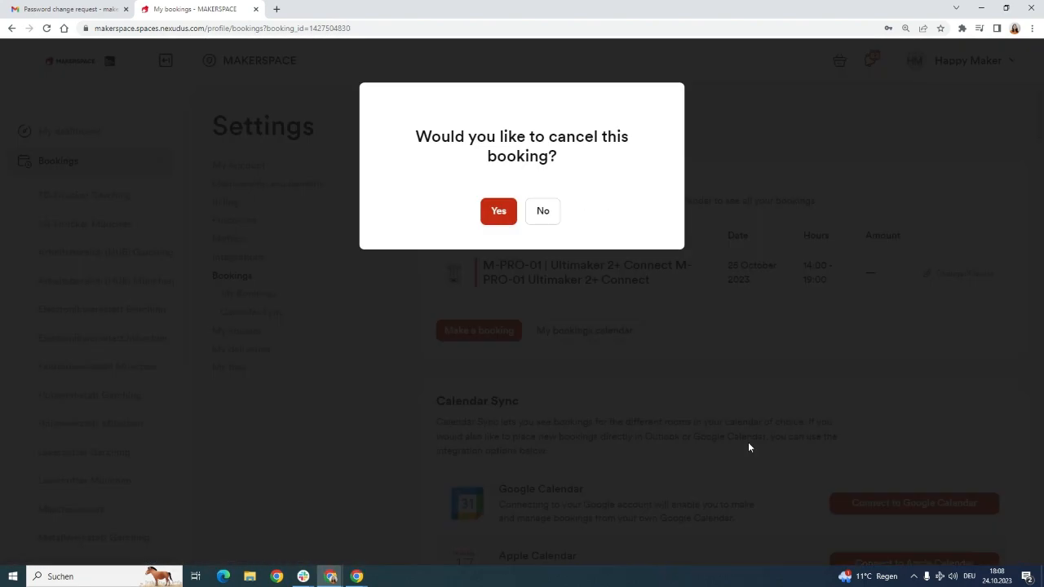
click(542, 211)
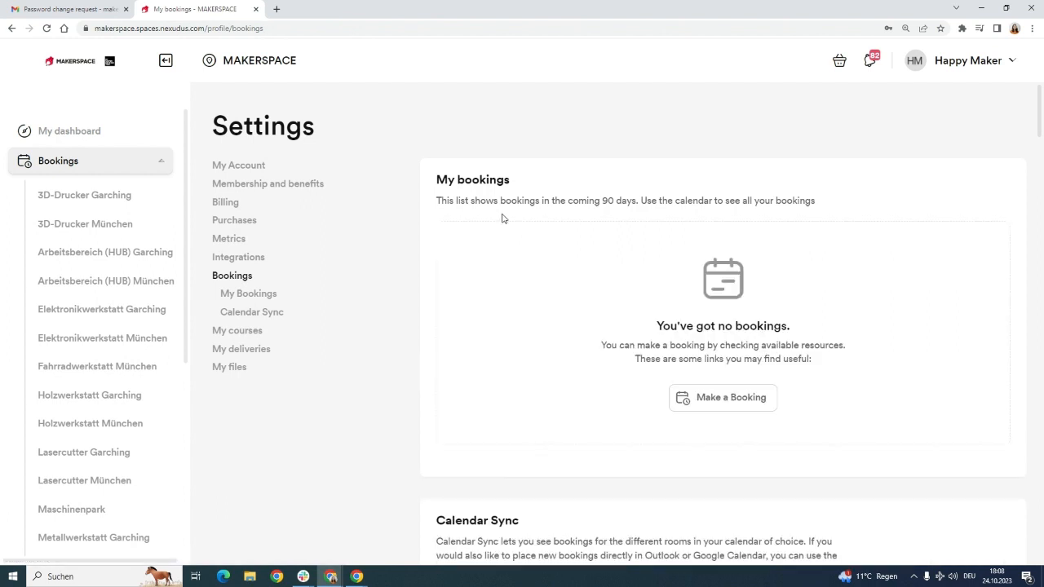
mouse_move(829, 323)
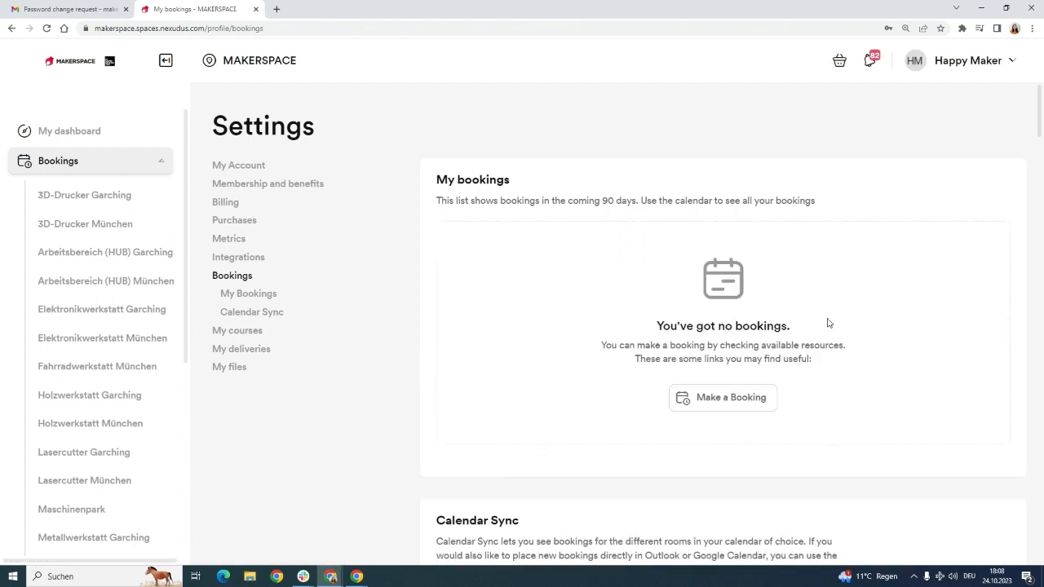
Start a new 'Ask for Help' request from the dashboard's Support section.
click(69, 130)
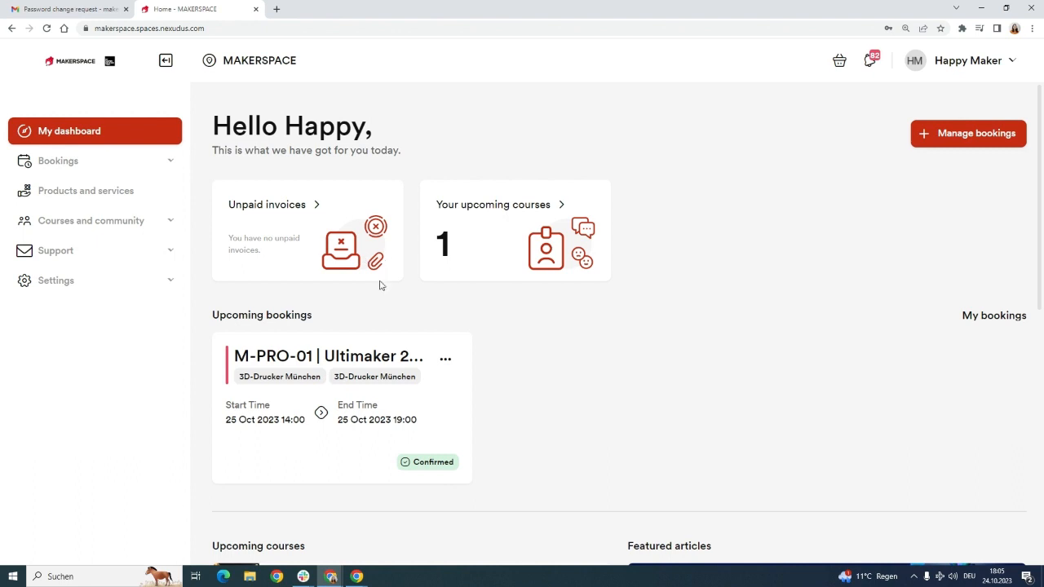
mouse_move(56, 251)
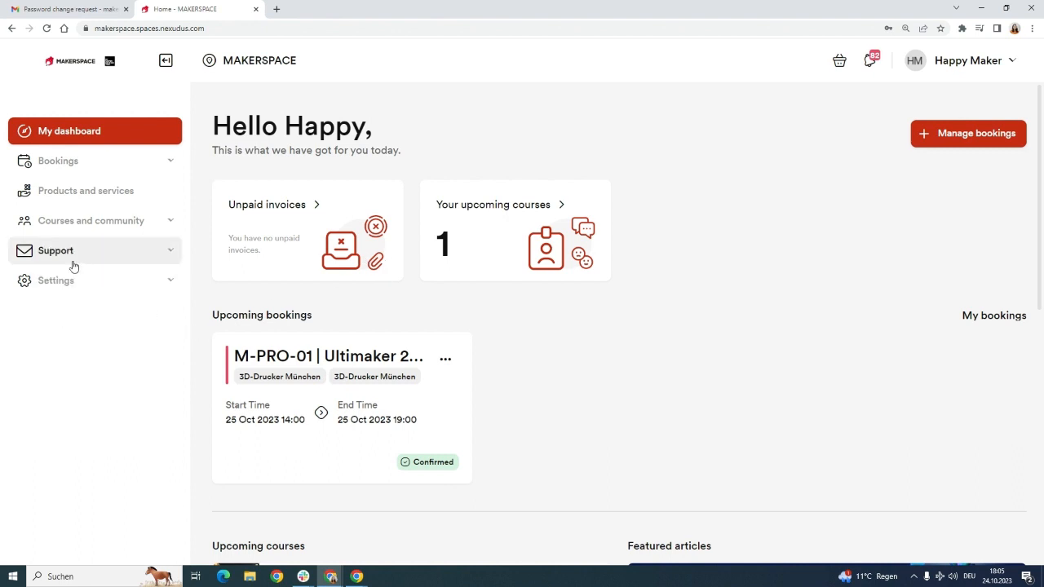
mouse_move(398, 329)
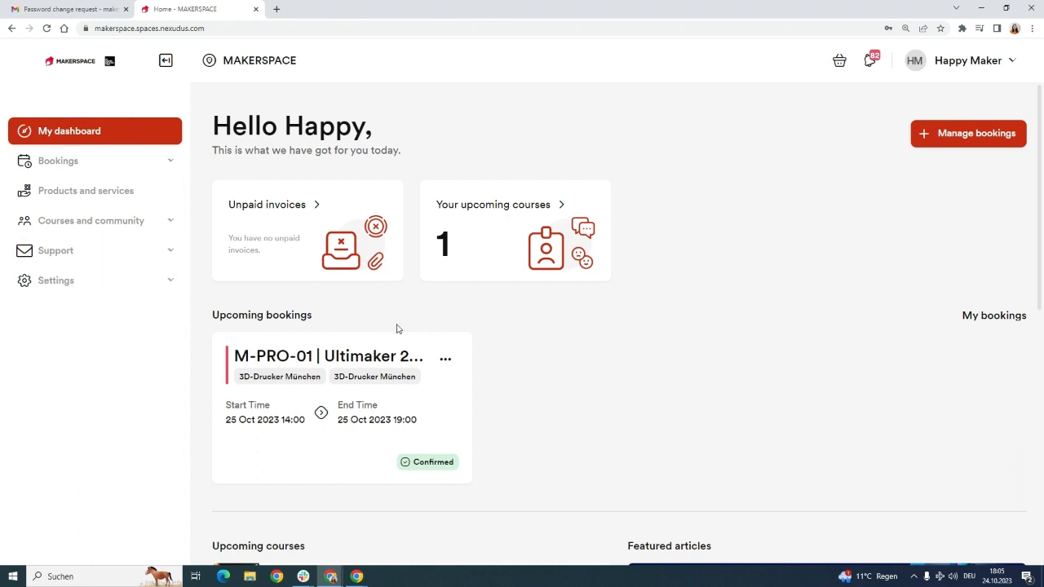
mouse_move(63, 252)
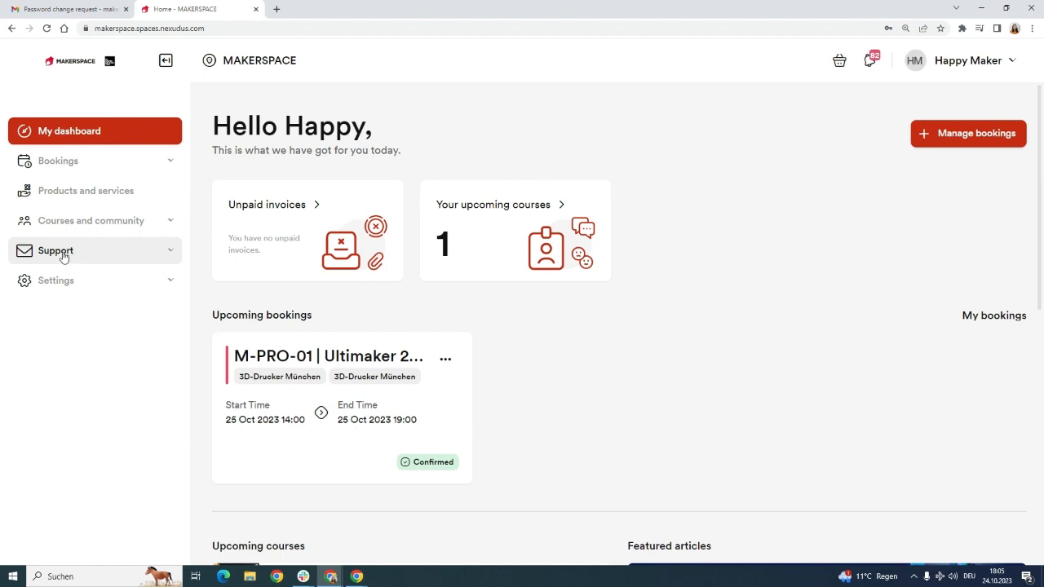
click(56, 251)
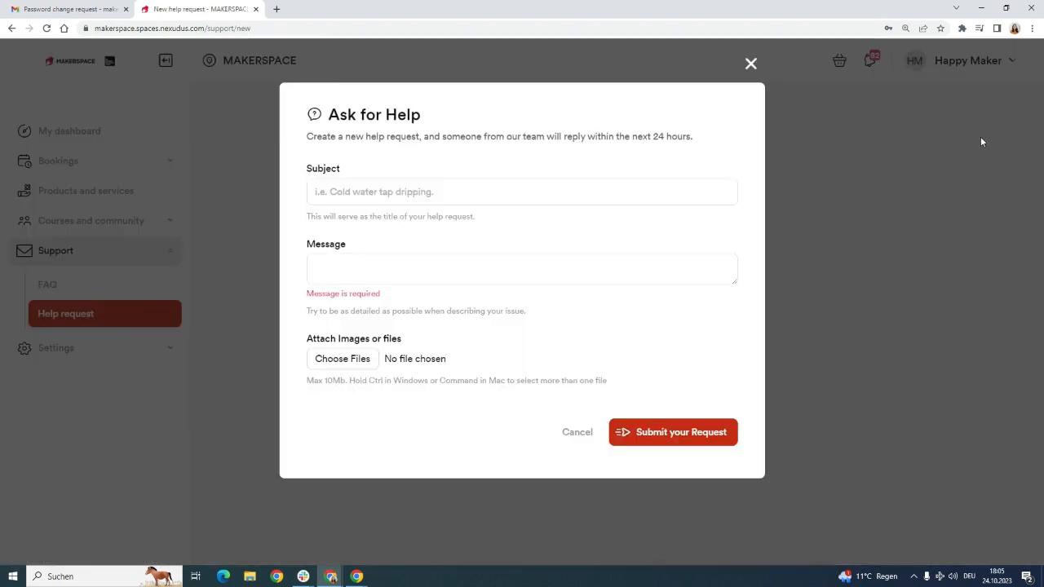
mouse_move(595, 313)
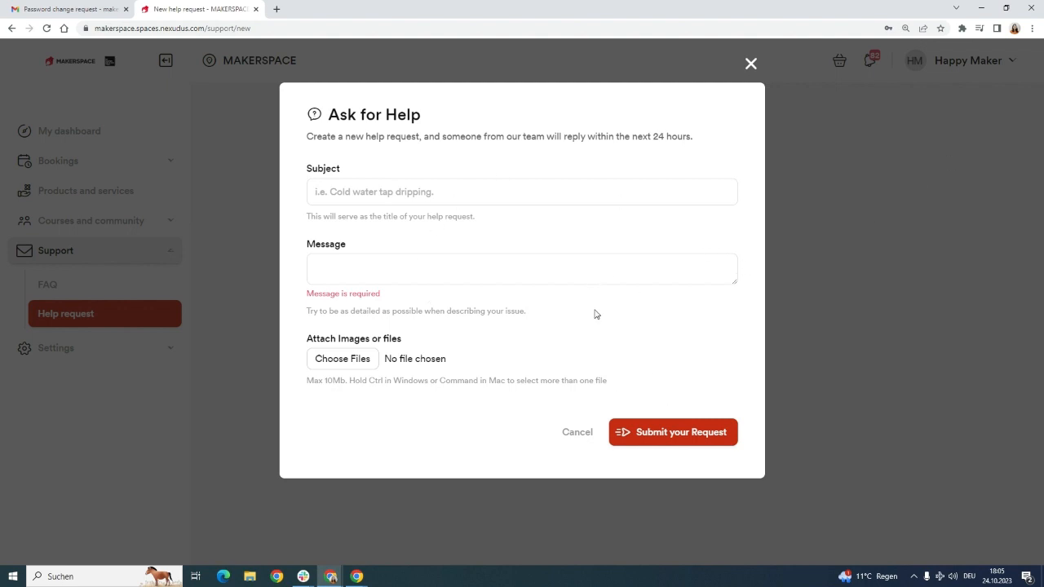
mouse_move(594, 326)
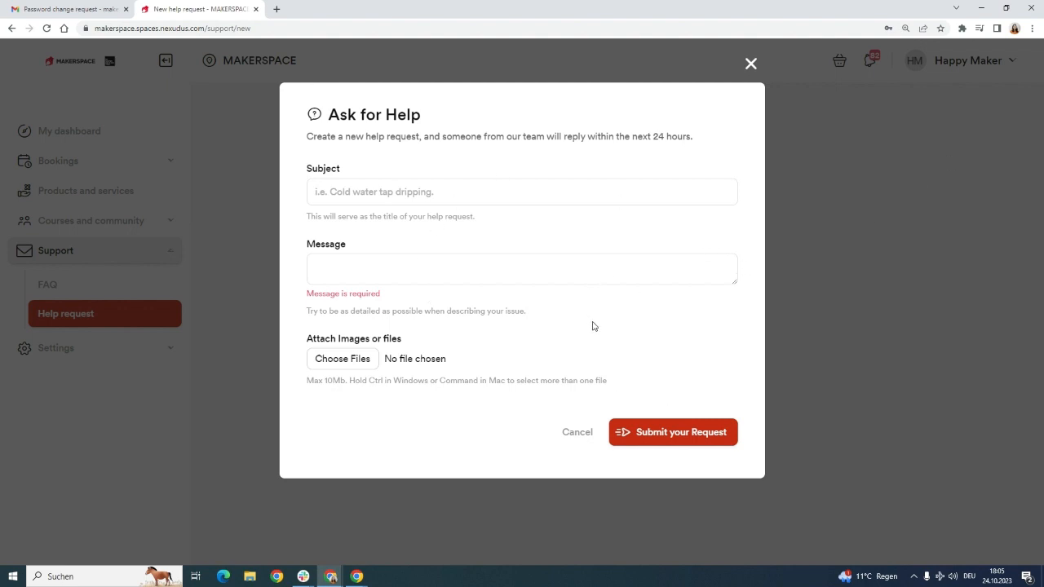